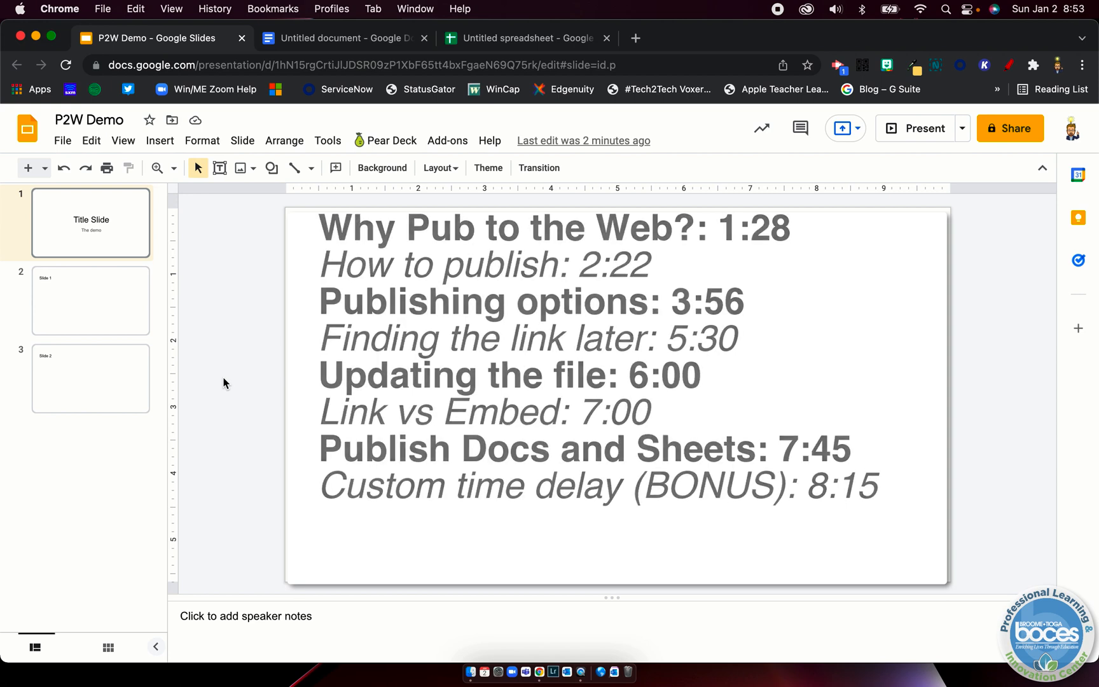
# Hide the filmstrip so the Title Slide of P2W Demo fills more of the window.
pyautogui.click(90, 222)
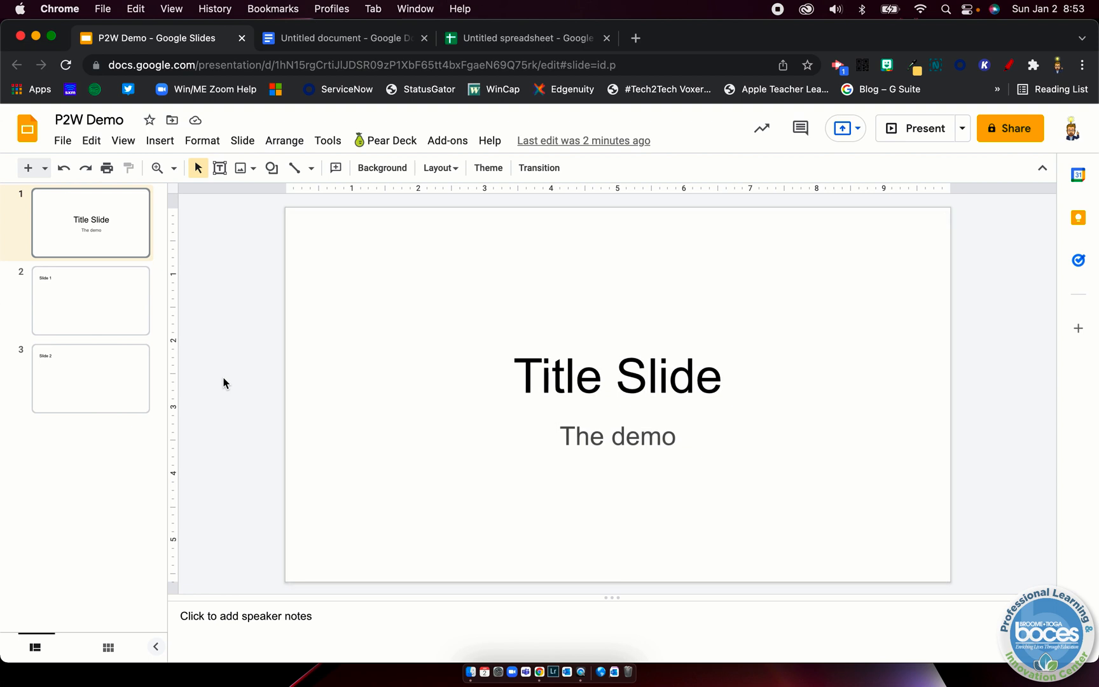
pyautogui.moveTo(1016, 128)
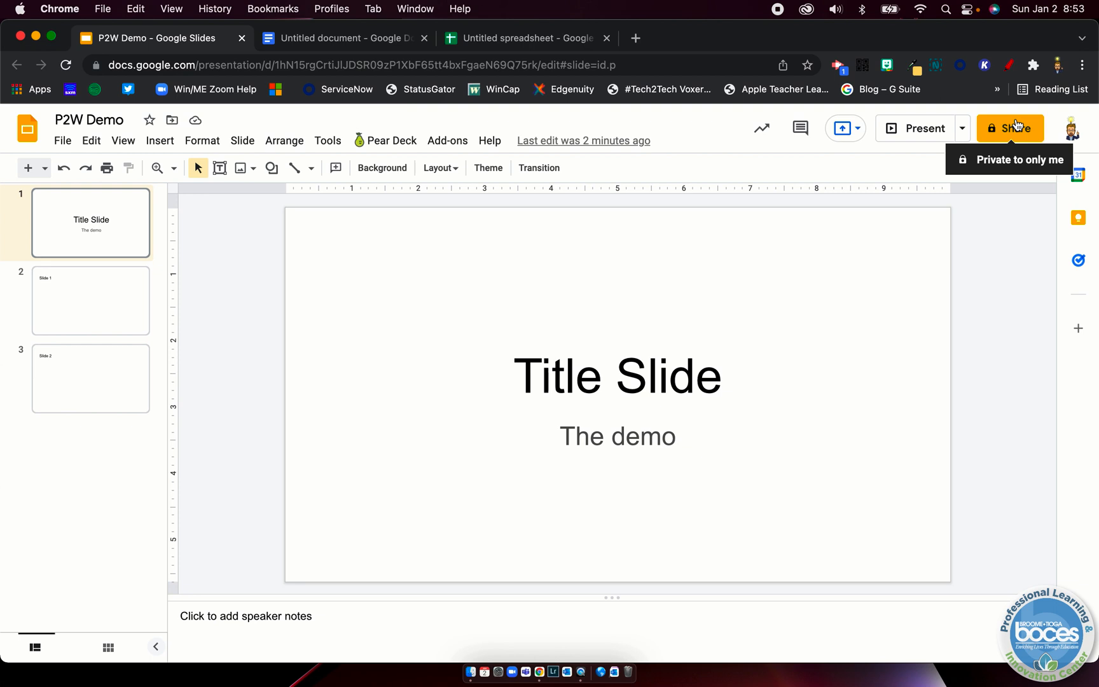
pyautogui.moveTo(994, 468)
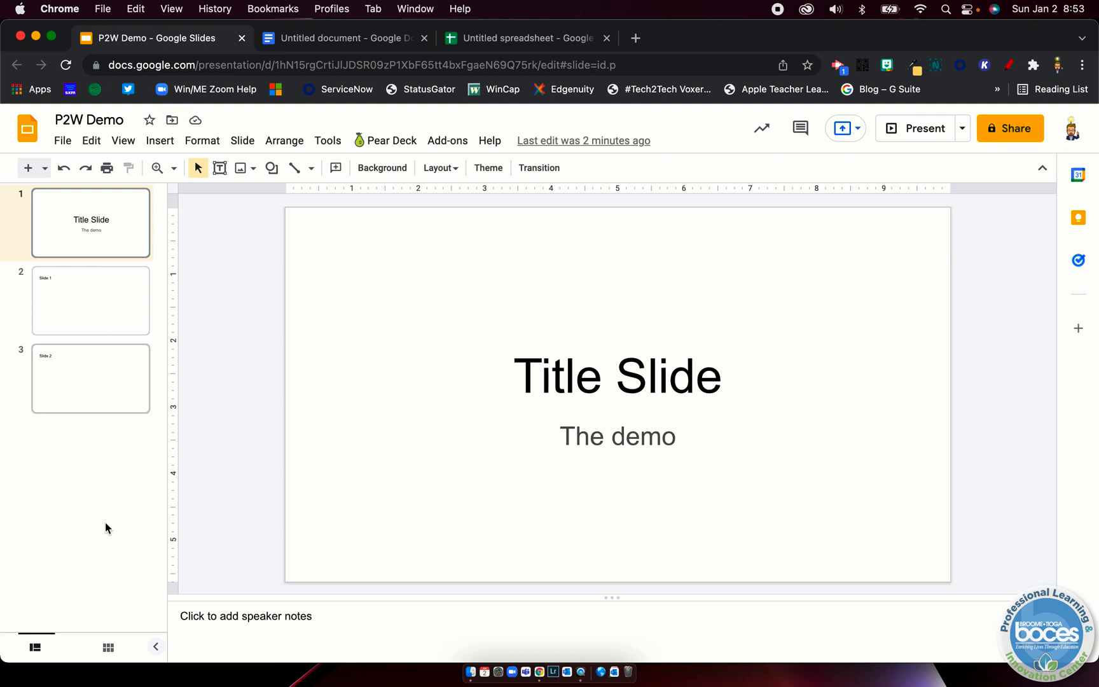
pyautogui.moveTo(155, 647)
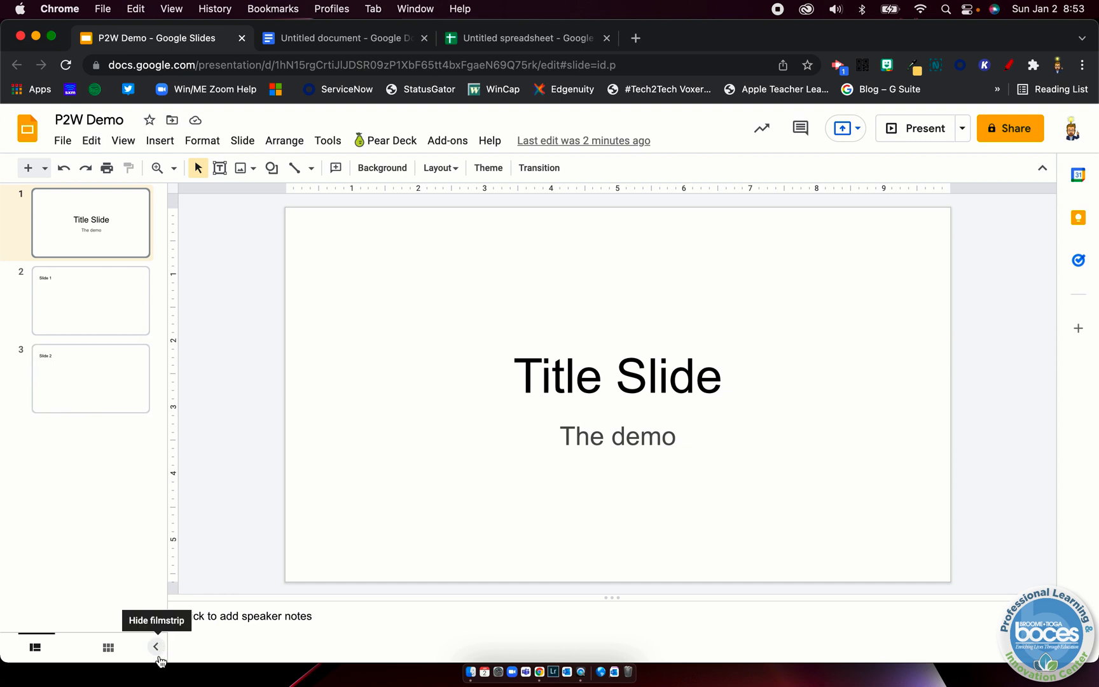
pyautogui.click(155, 646)
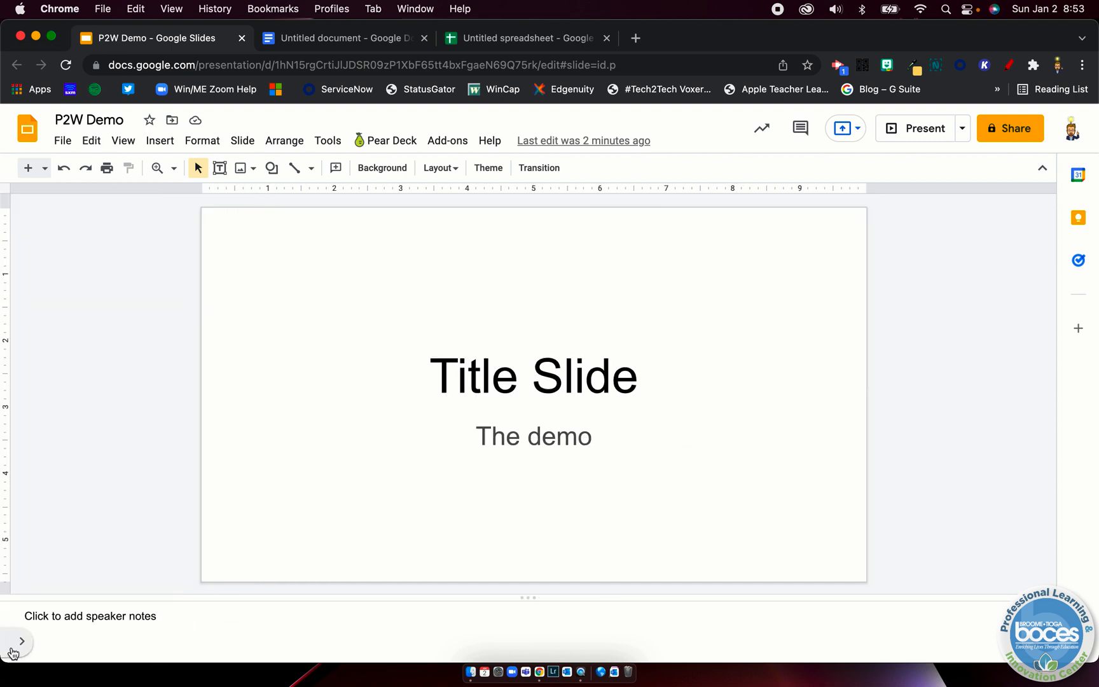
# Show the filmstrip of slide thumbnails again beside the Title Slide.
pyautogui.click(12, 642)
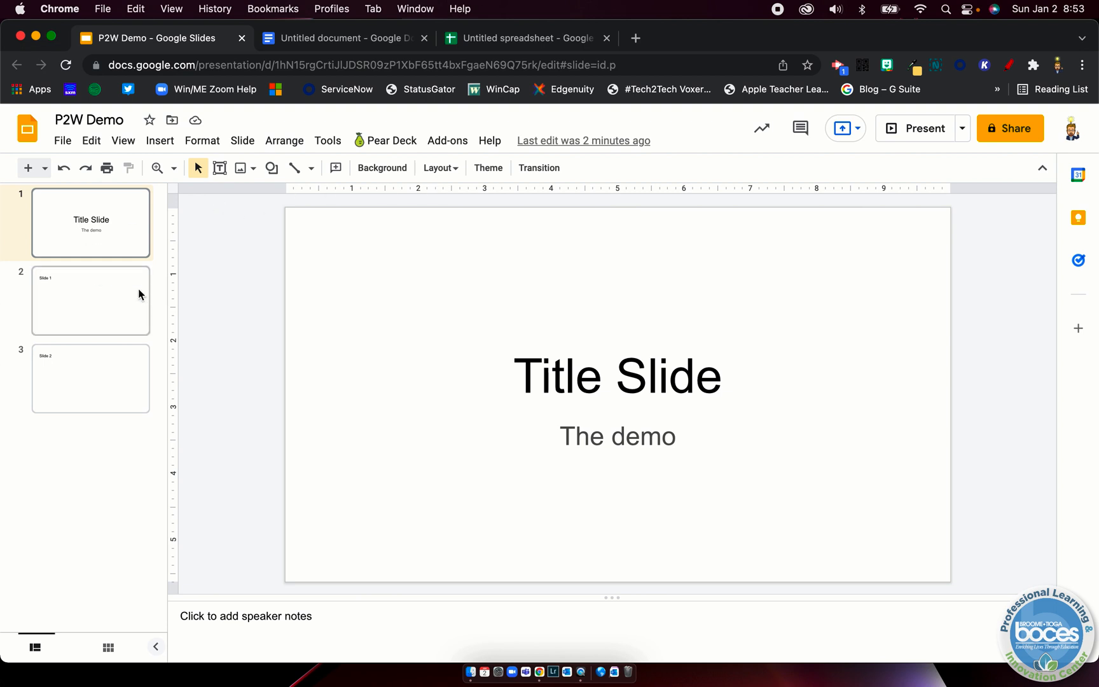
pyautogui.moveTo(242, 140)
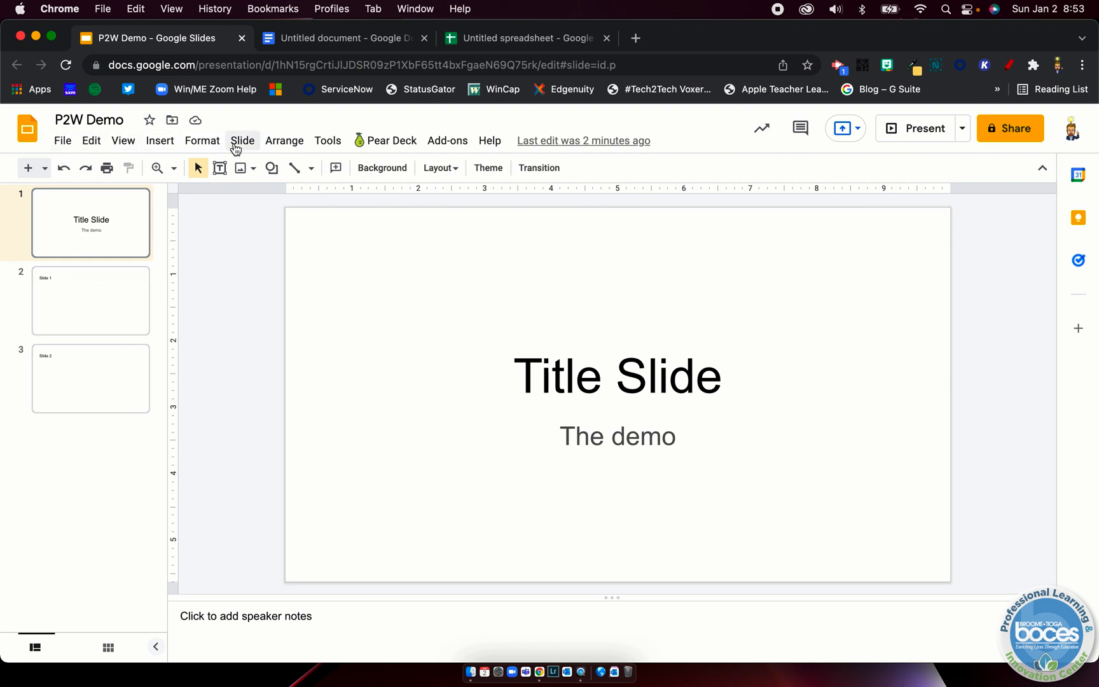
pyautogui.moveTo(857, 164)
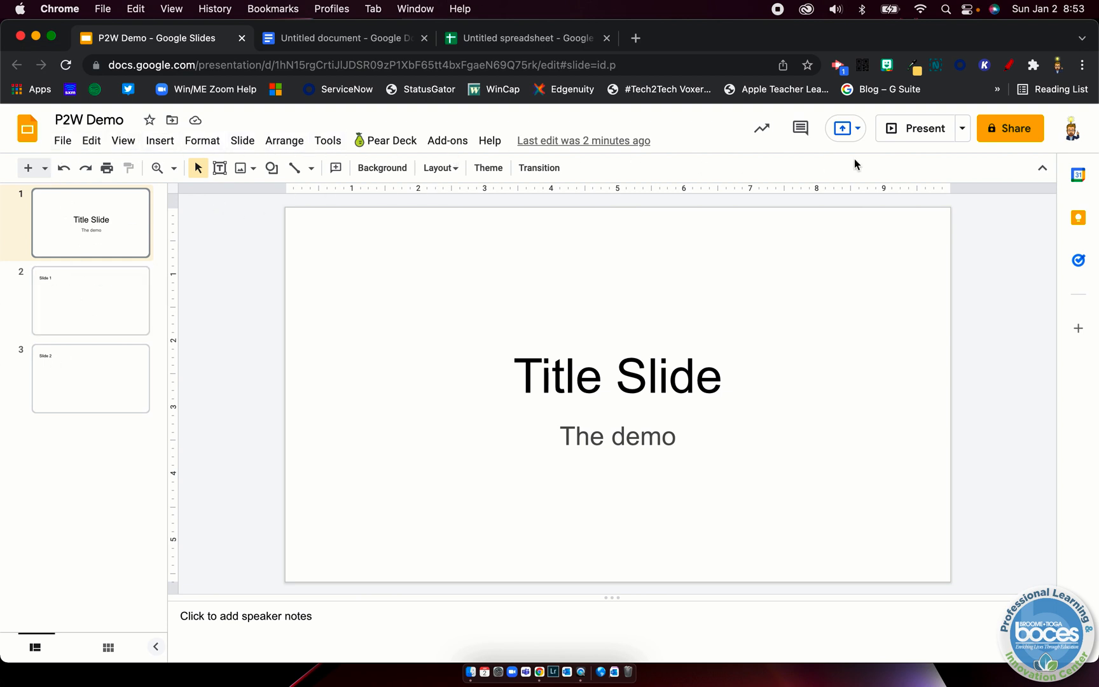
pyautogui.click(915, 127)
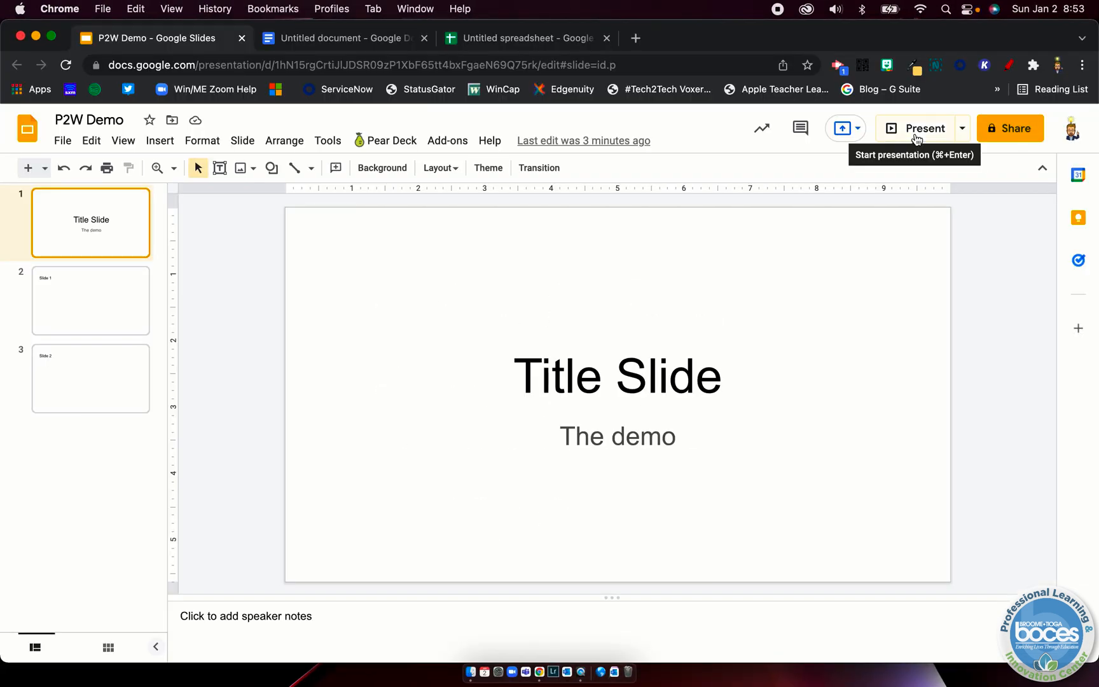
pyautogui.moveTo(280, 380)
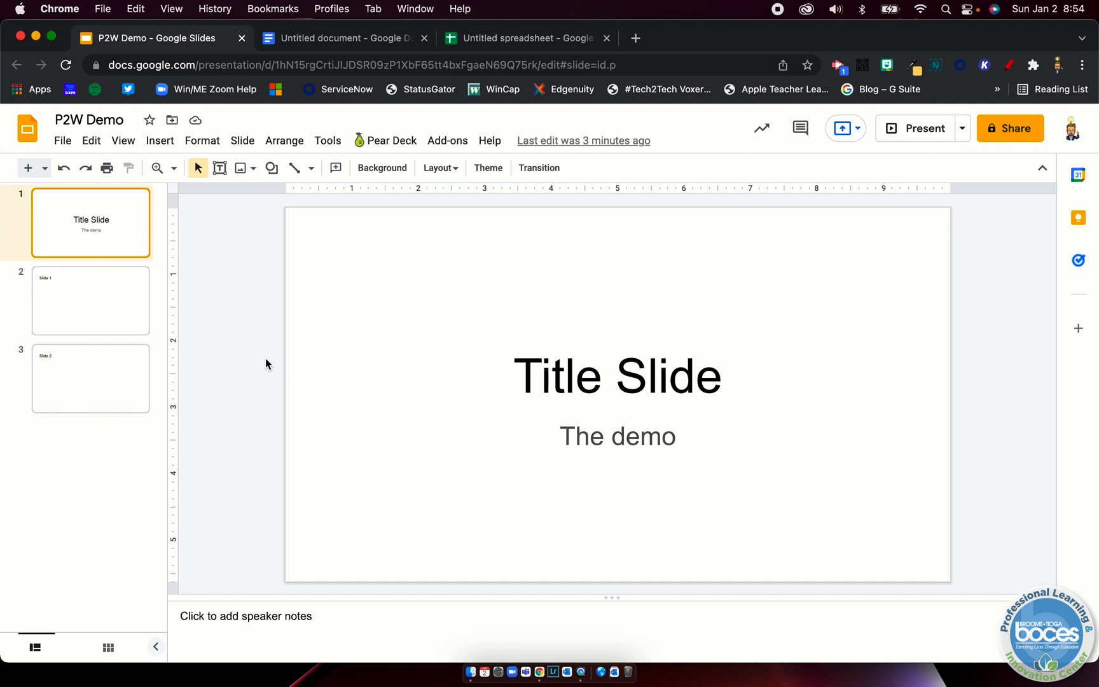
pyautogui.moveTo(177, 225)
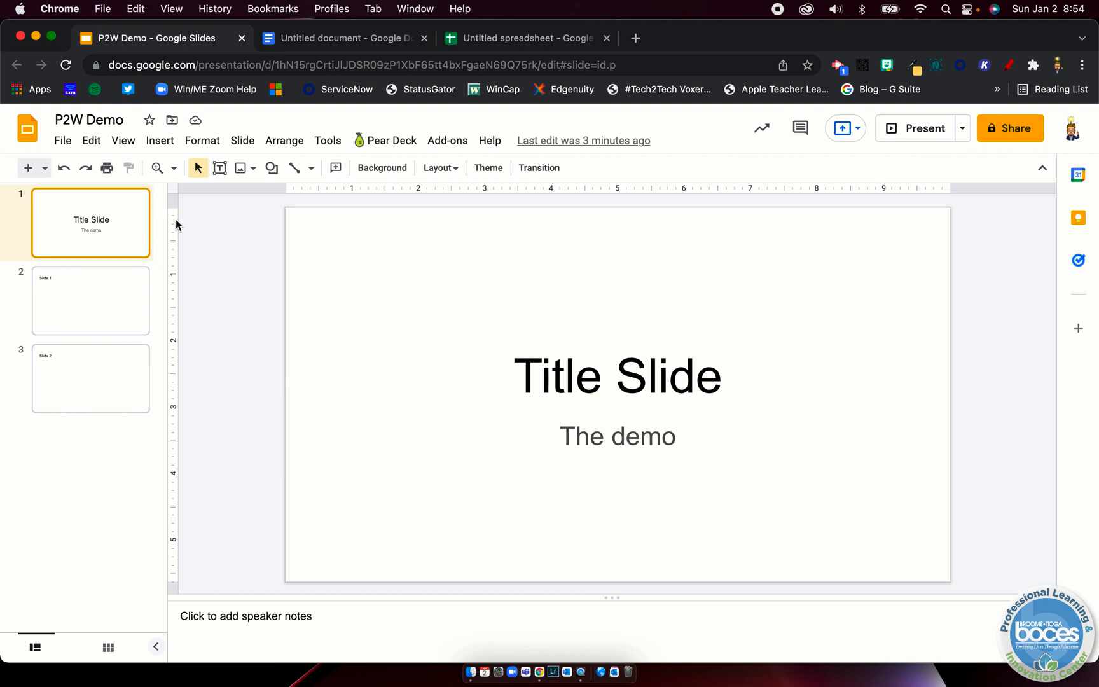
pyautogui.moveTo(215, 310)
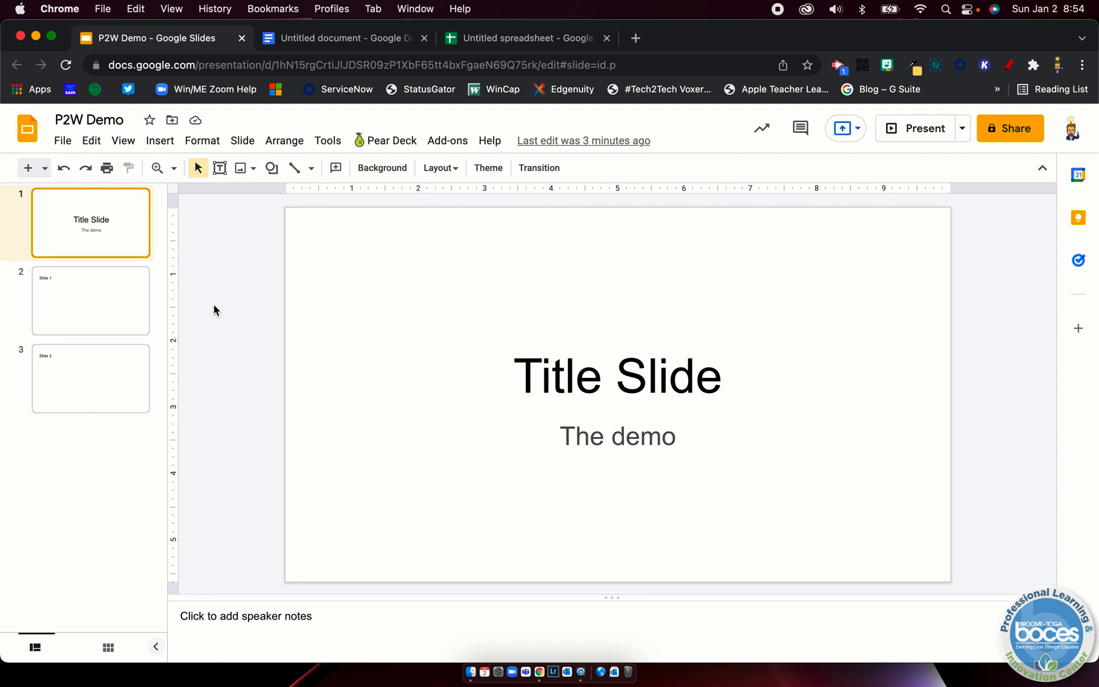
pyautogui.moveTo(62, 140)
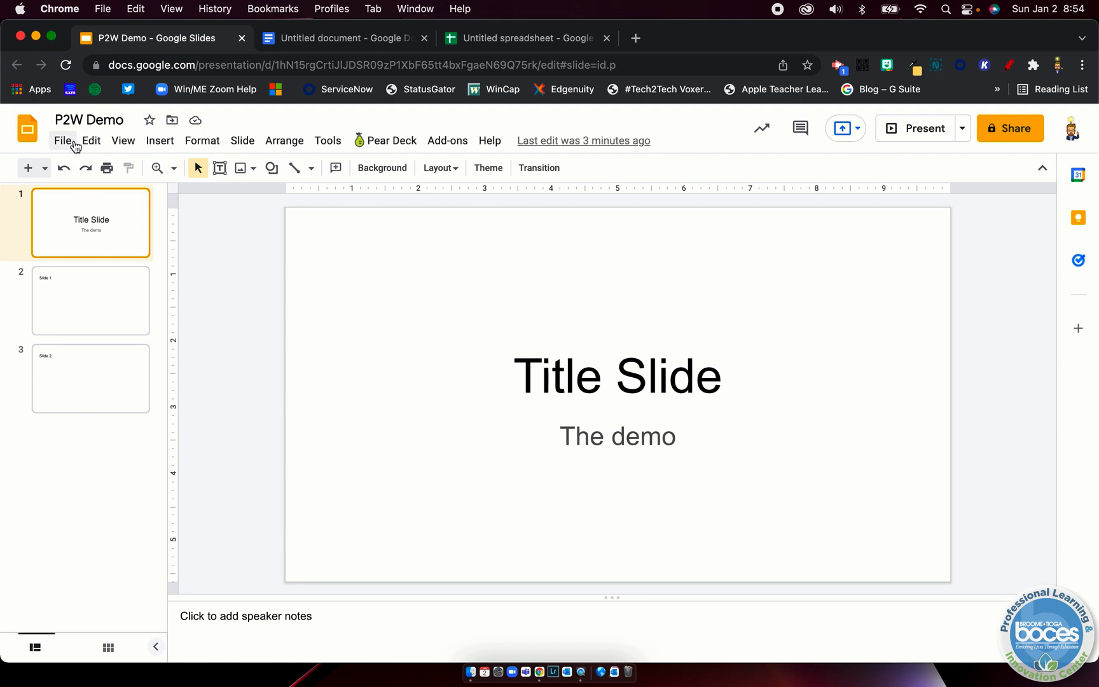
# Publish P2W Demo to the web via File > Publish to the web with default settings, confirming the prompt.
pyautogui.click(64, 140)
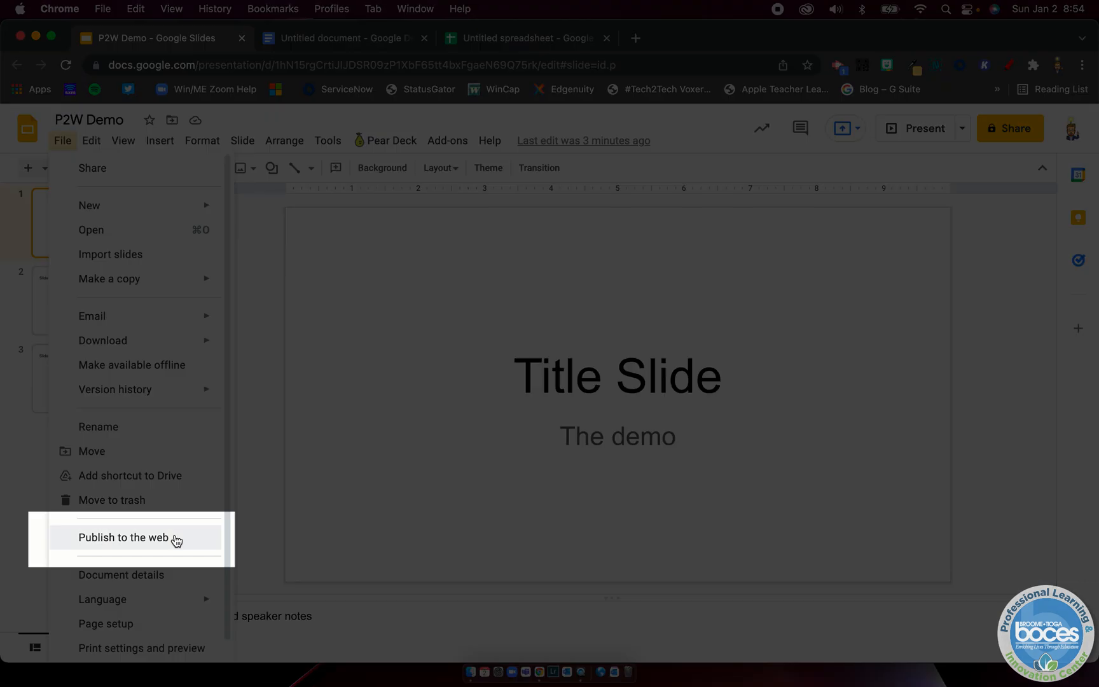
pyautogui.click(124, 539)
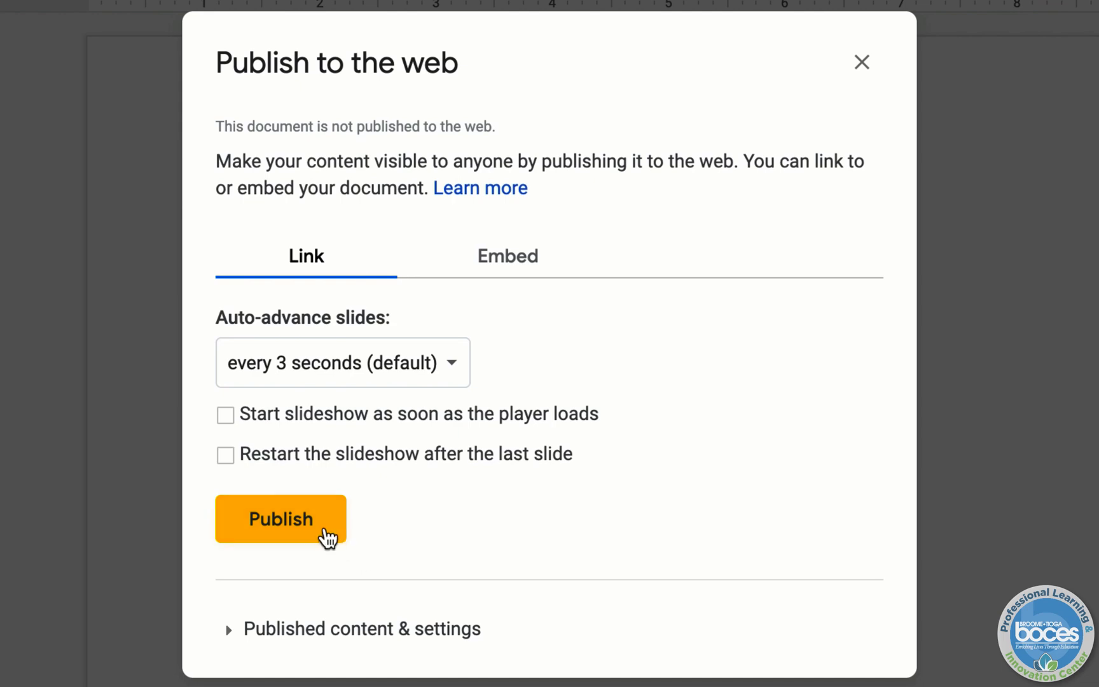
pyautogui.click(280, 519)
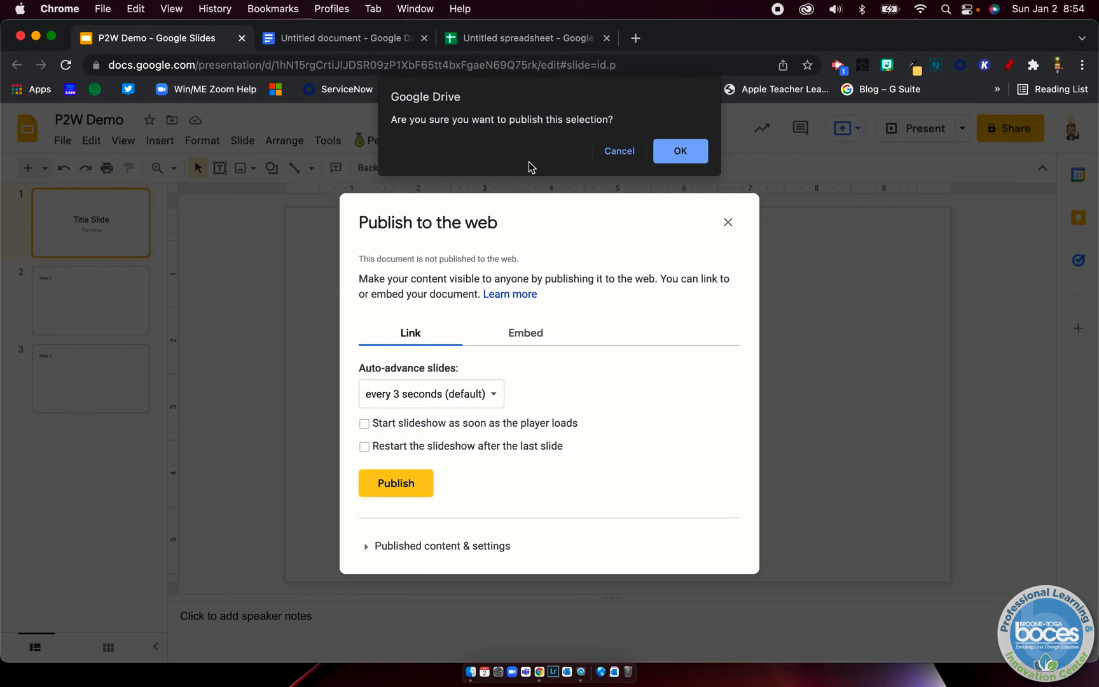
pyautogui.click(678, 150)
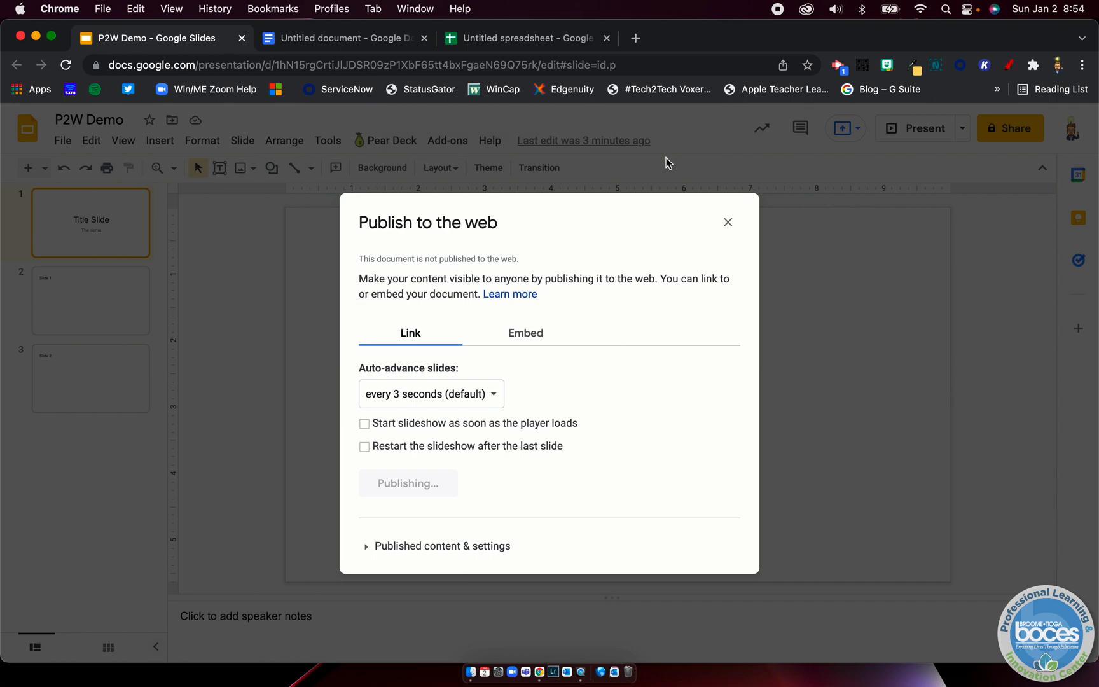
# Copy the generated published link from the Publish to the web dialog.
pyautogui.click(408, 483)
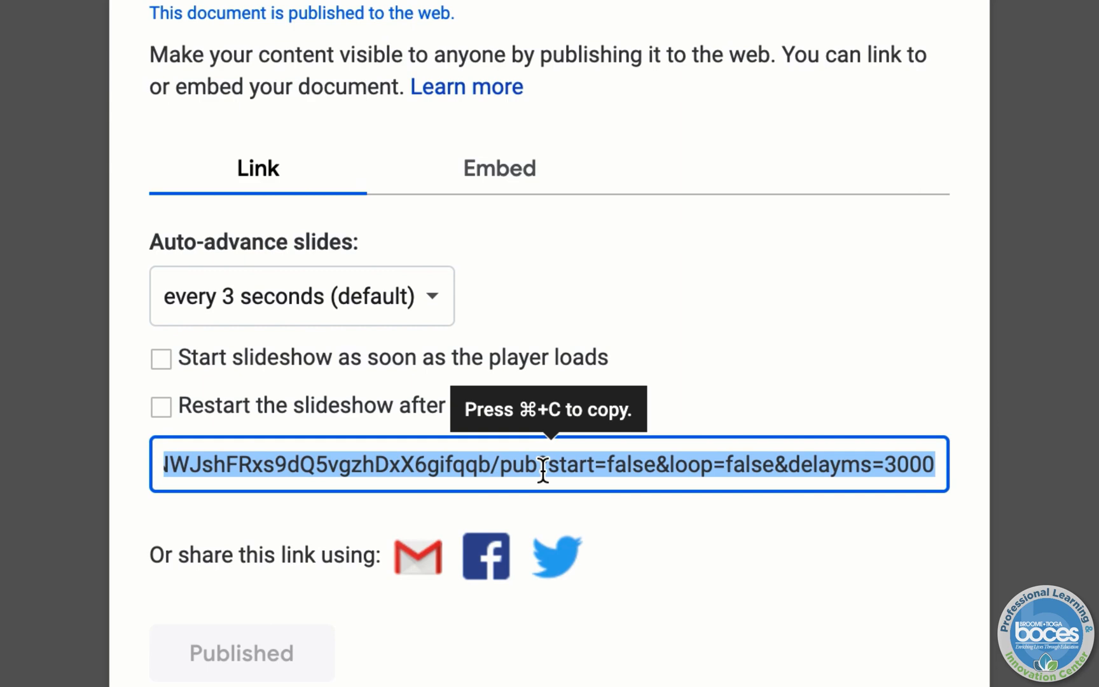
pyautogui.rightClick(540, 464)
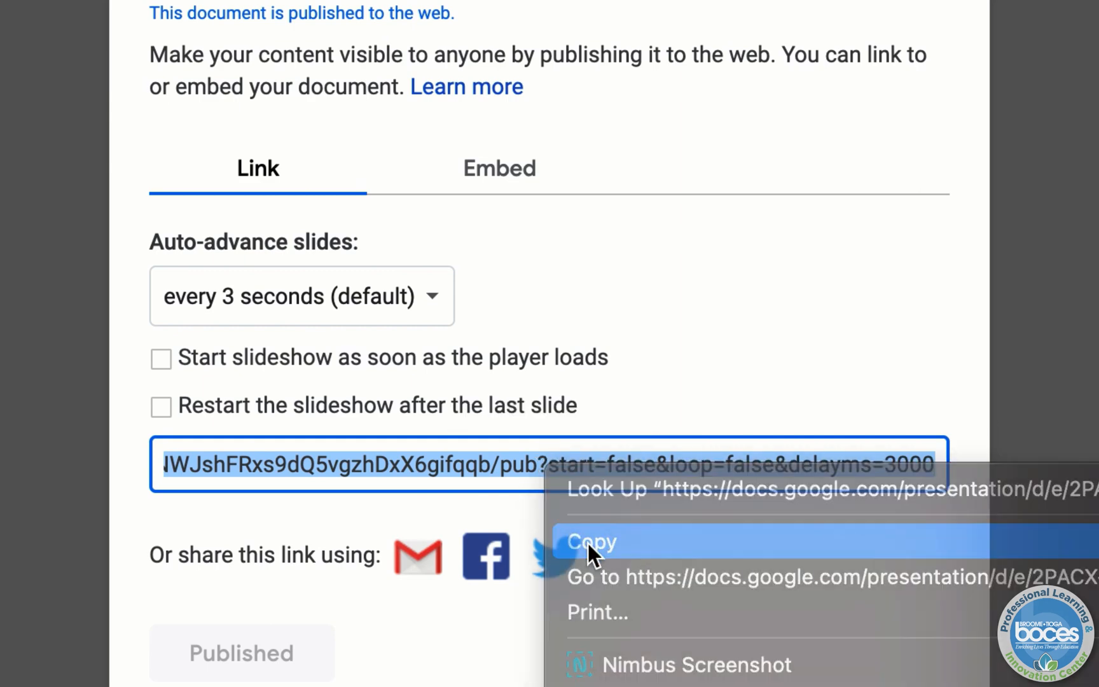
pyautogui.click(592, 541)
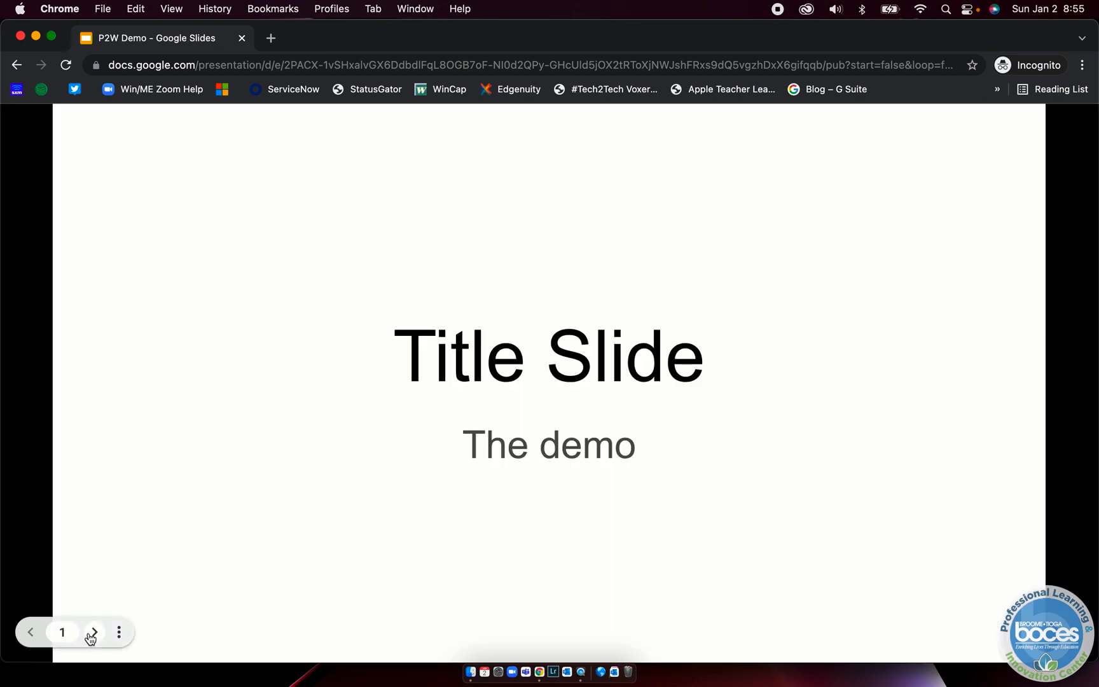
# Advance the published presentation in the incognito viewer from the Title Slide to Slide 2.
pyautogui.click(92, 632)
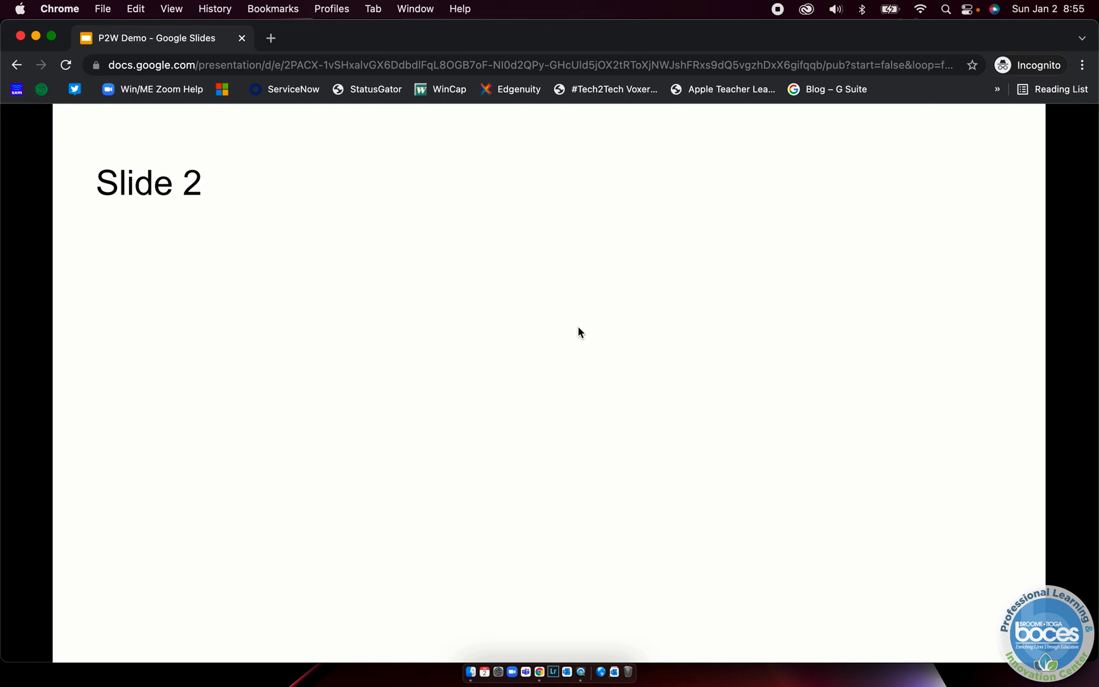
pyautogui.moveTo(175, 270)
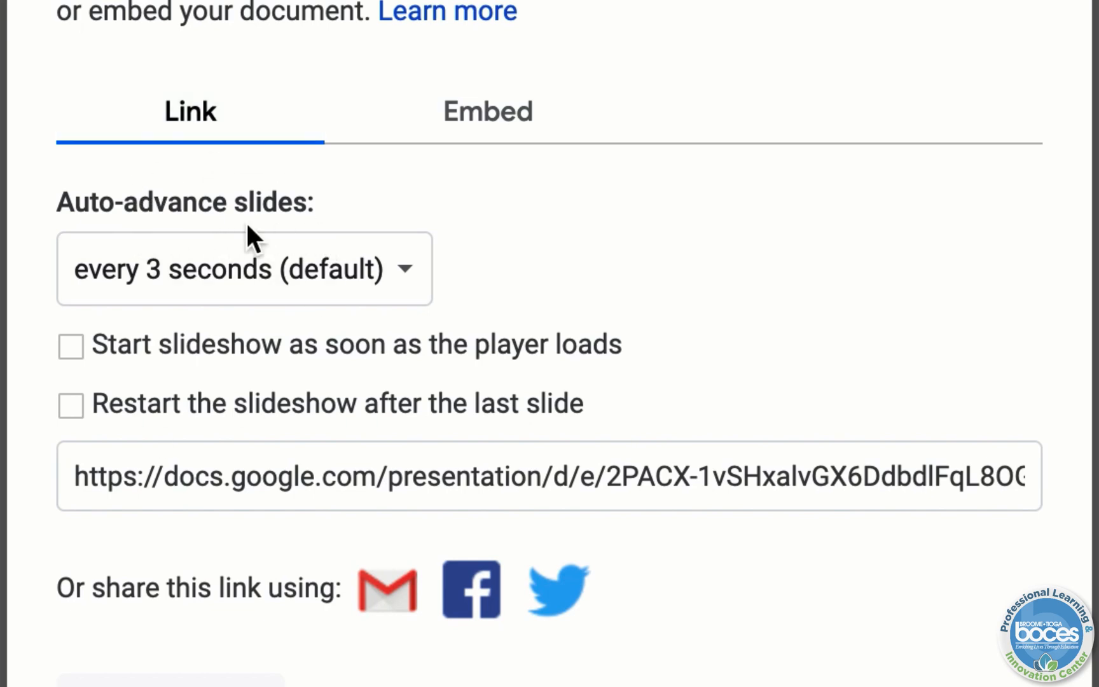
pyautogui.click(244, 267)
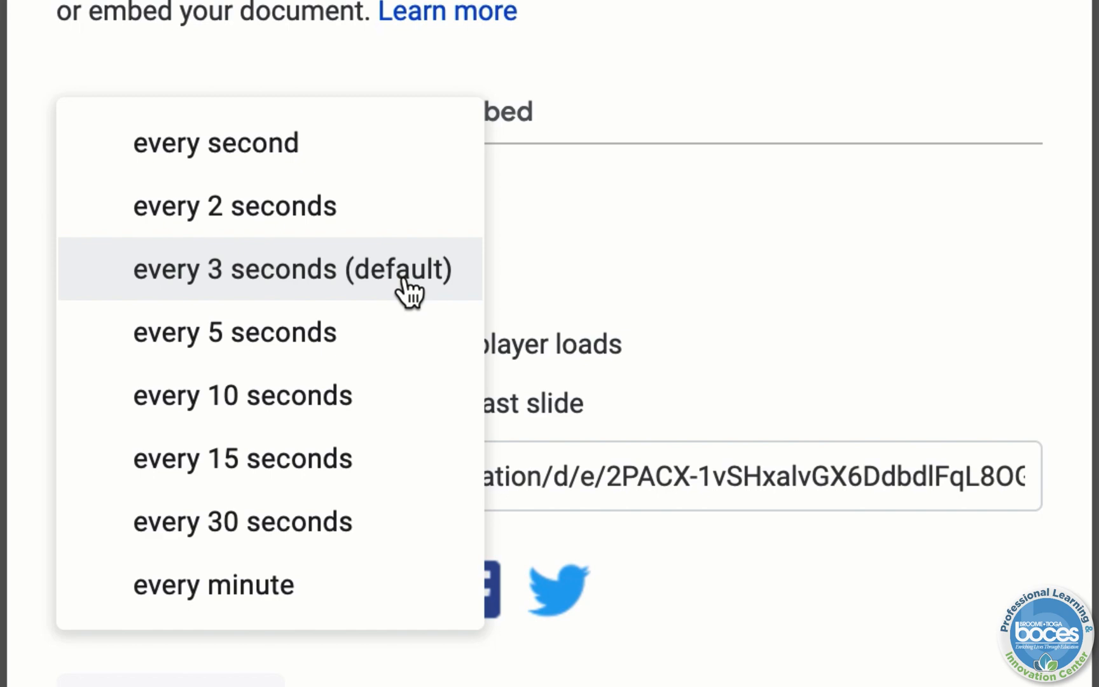
pyautogui.moveTo(385, 280)
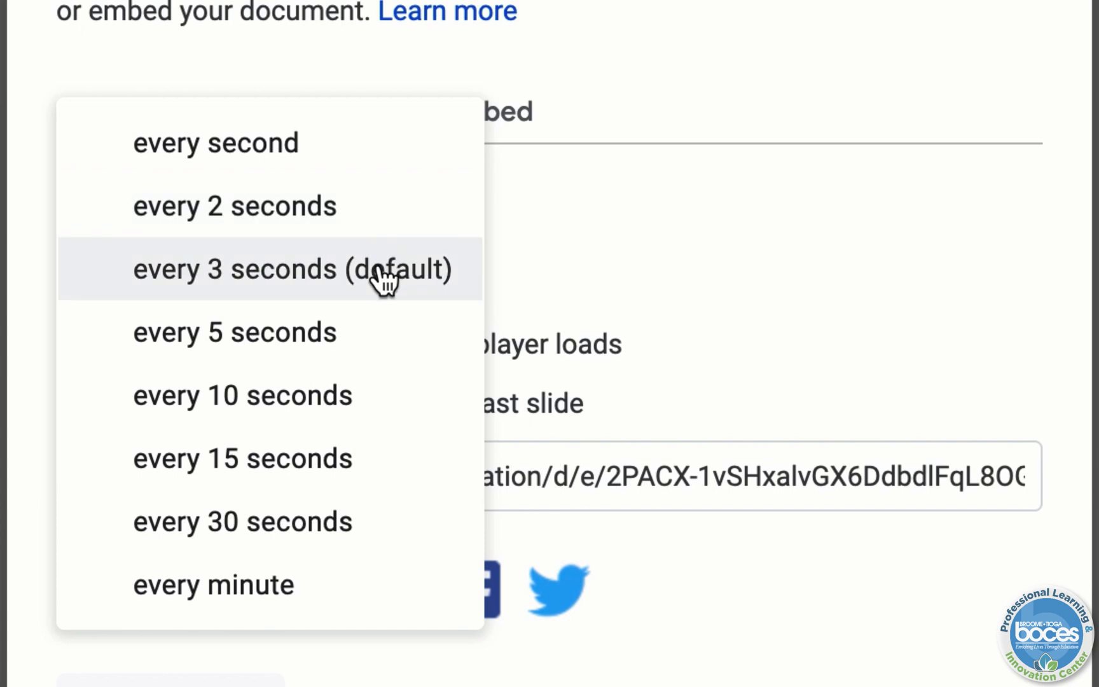
pyautogui.moveTo(437, 273)
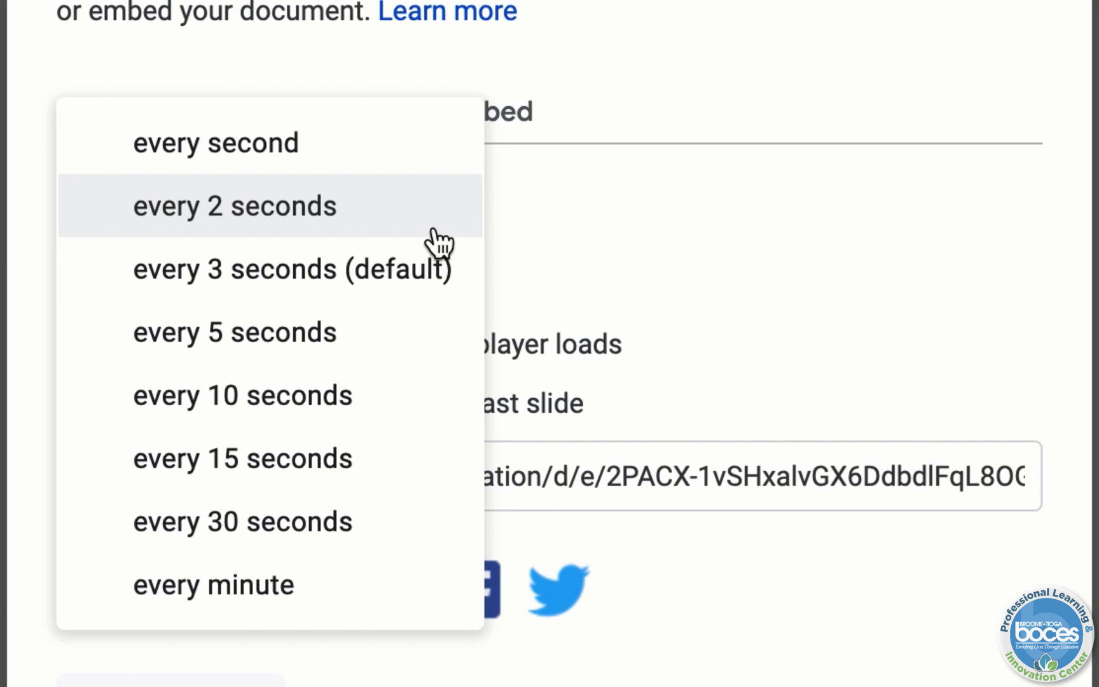
pyautogui.moveTo(360, 450)
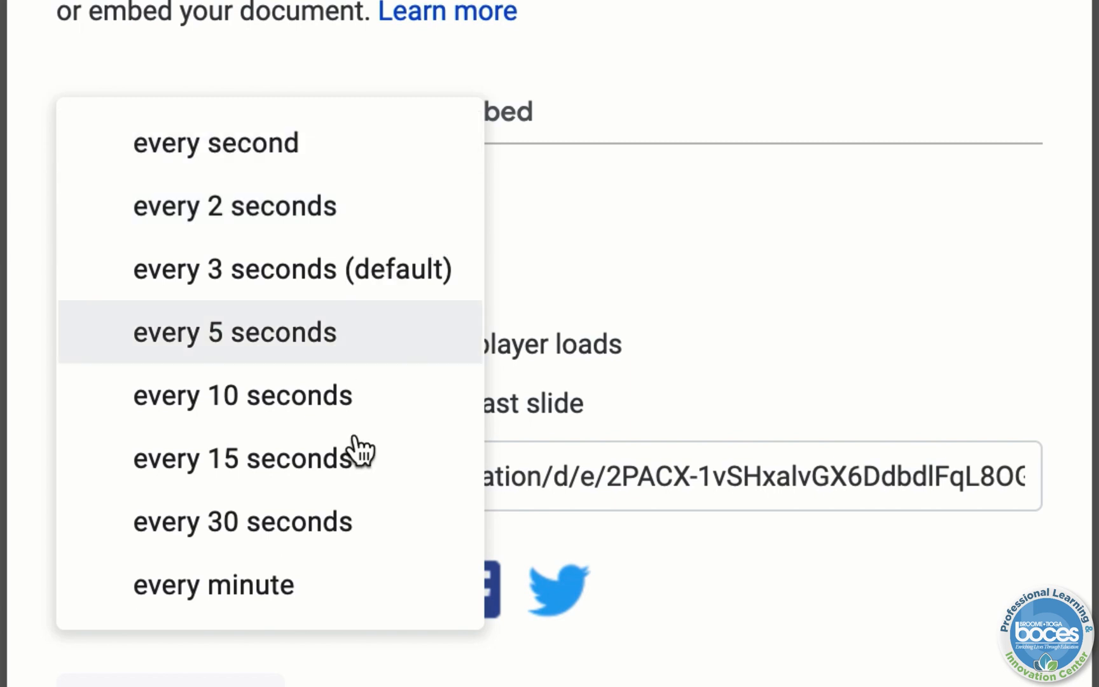
pyautogui.moveTo(348, 586)
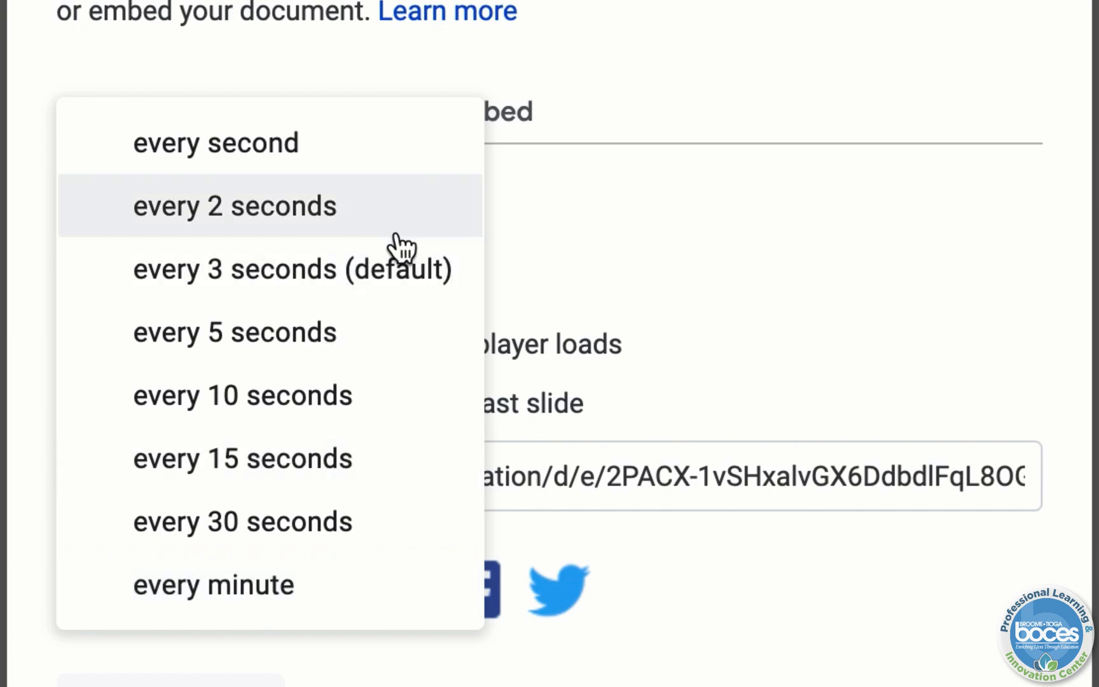
pyautogui.click(292, 270)
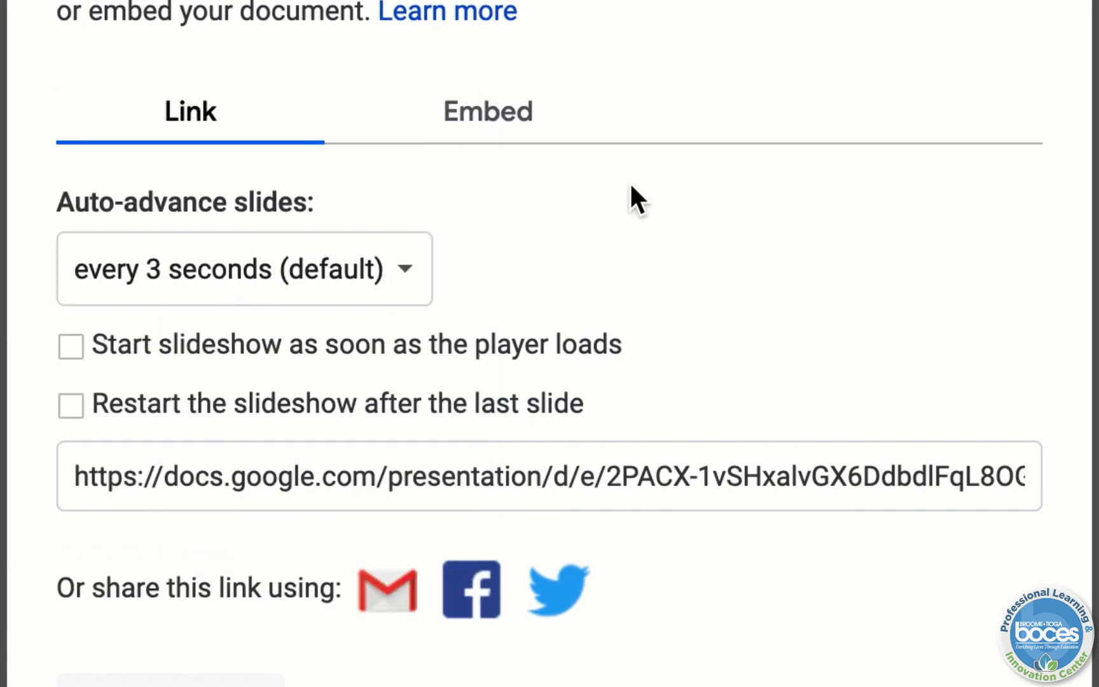
pyautogui.moveTo(71, 346)
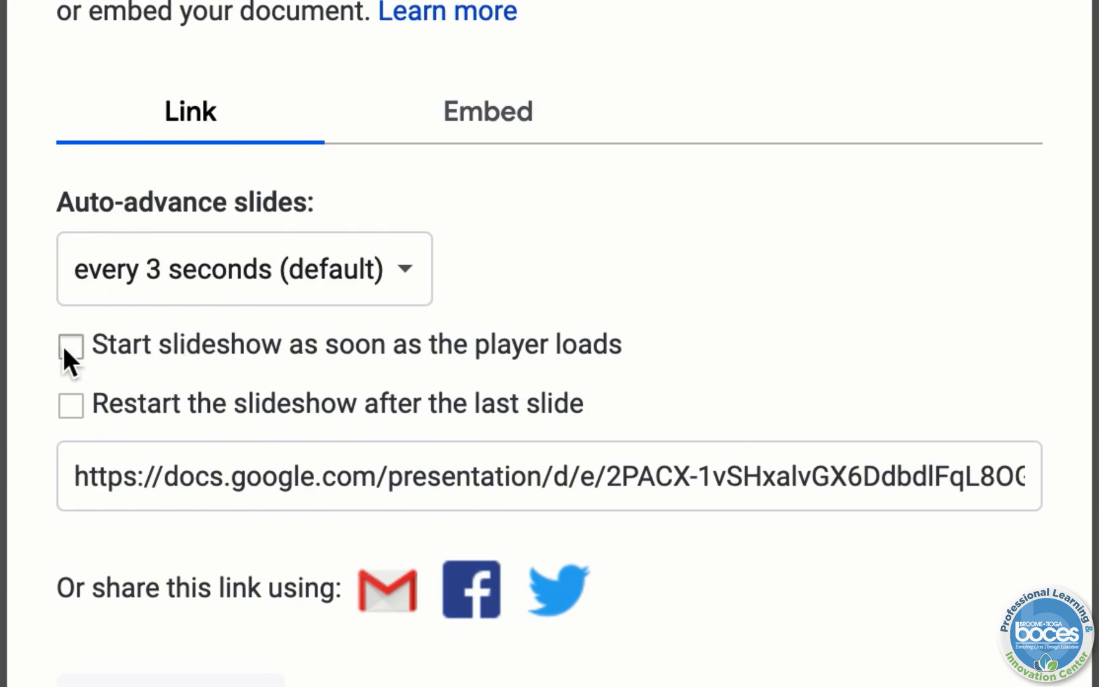
# Enable 'Start slideshow as soon as the player loads' and 'Restart the slideshow after the last slide'.
pyautogui.click(71, 345)
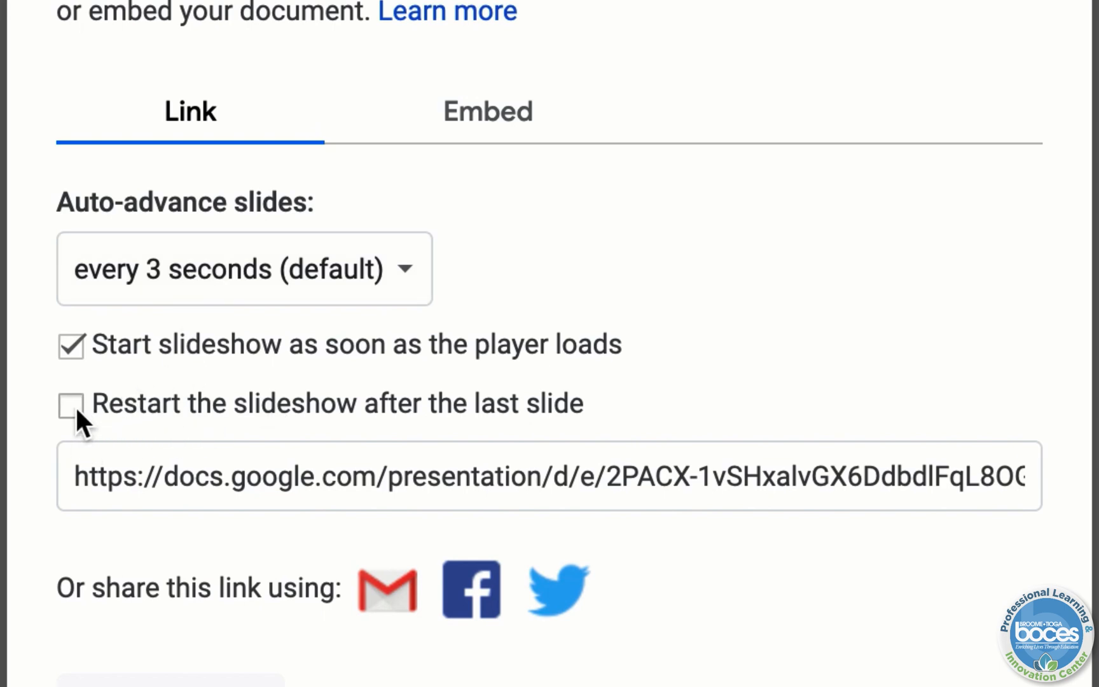
pyautogui.click(72, 404)
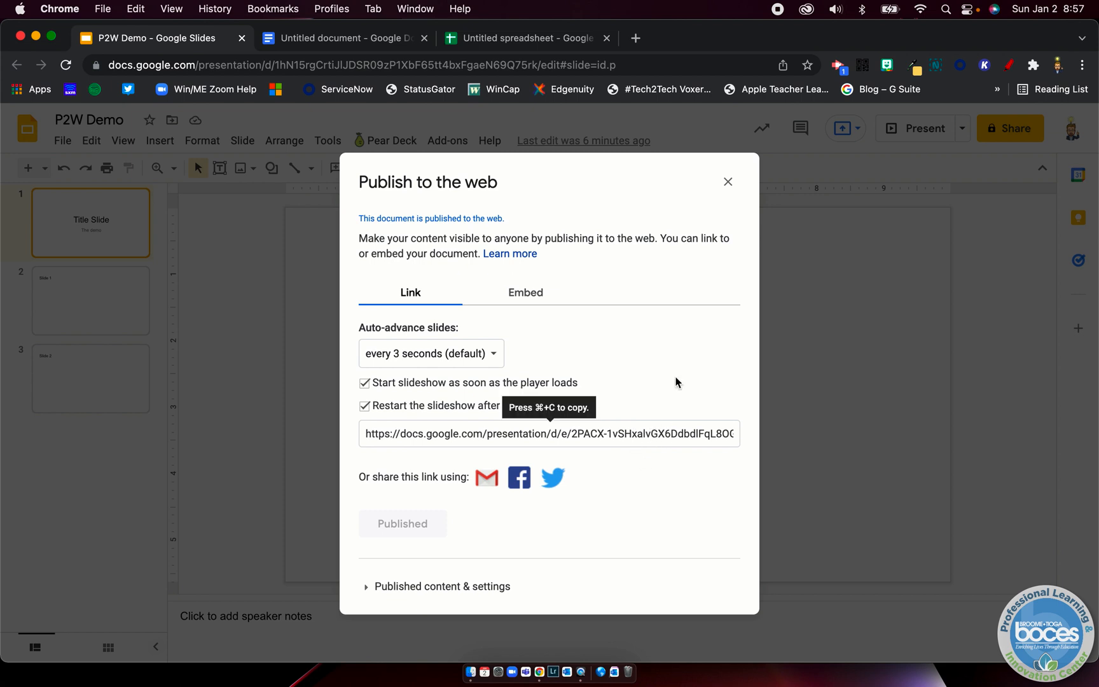
# Close the publish options and reopen Publish to the web, showing both slideshow options cleared.
pyautogui.click(728, 182)
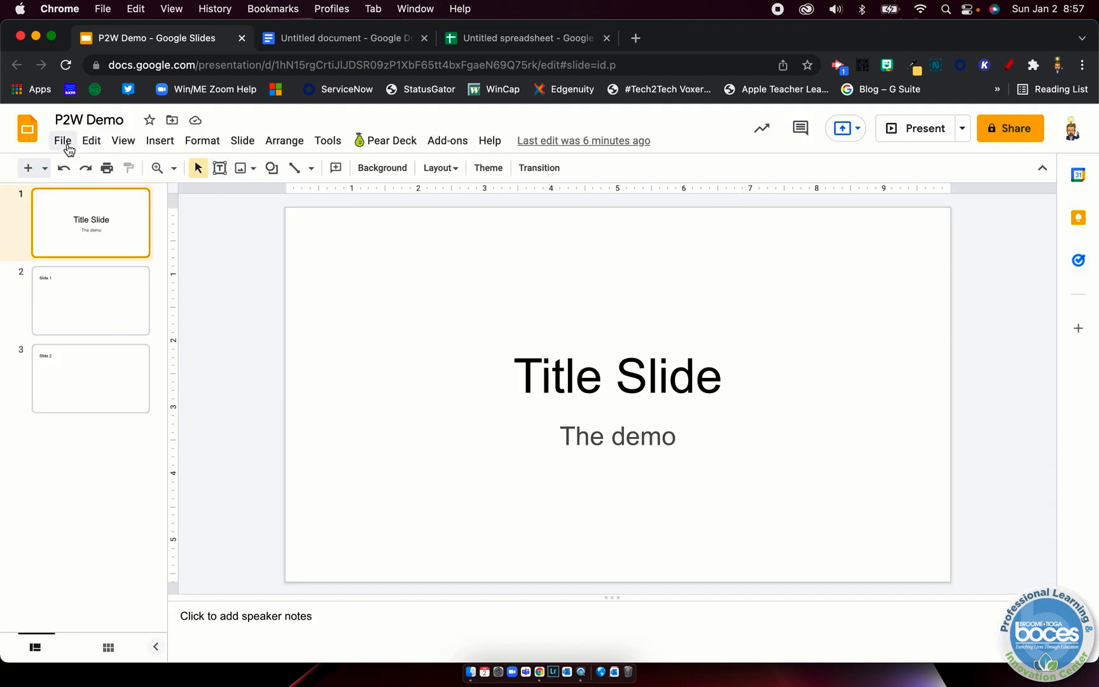
pyautogui.click(62, 140)
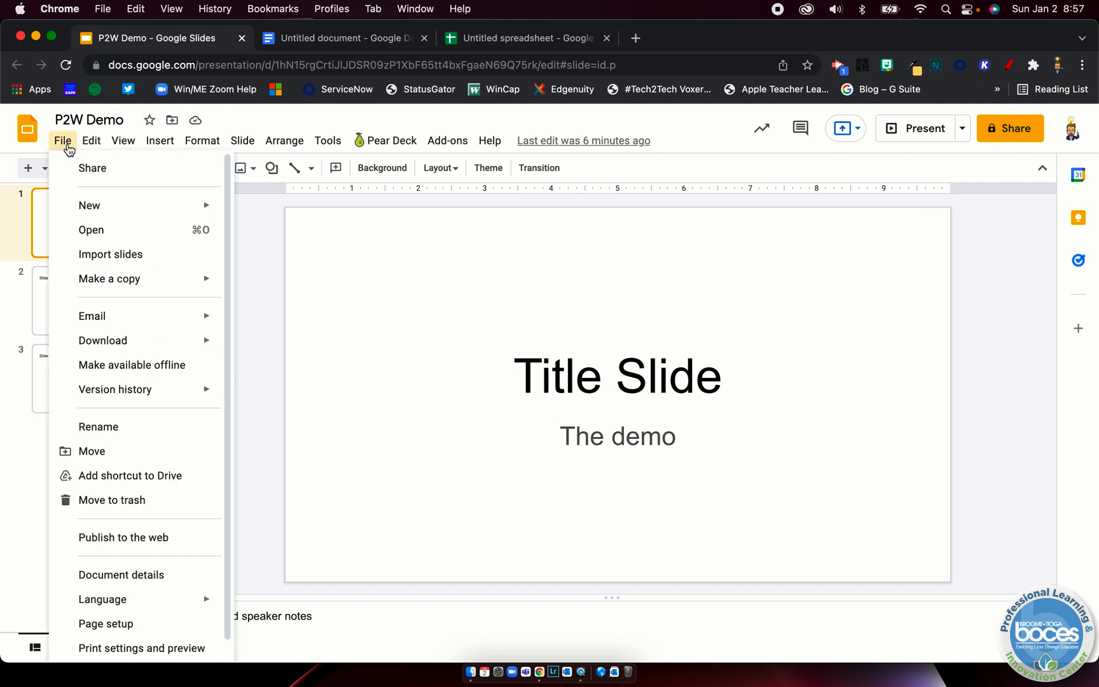
pyautogui.moveTo(123, 537)
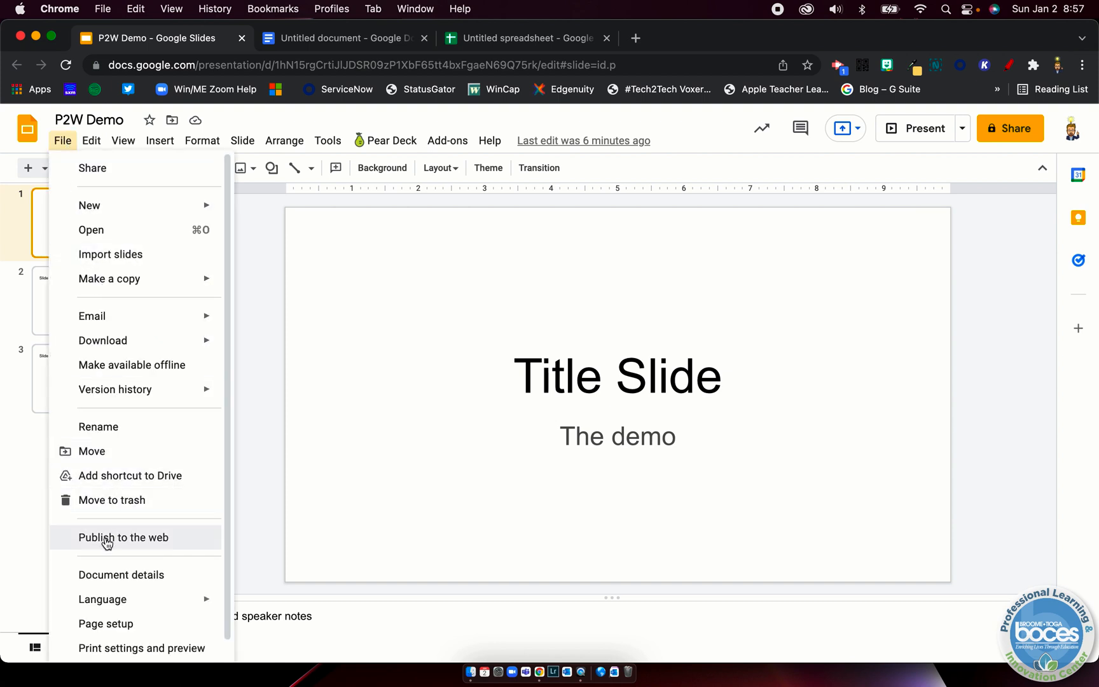
pyautogui.click(122, 537)
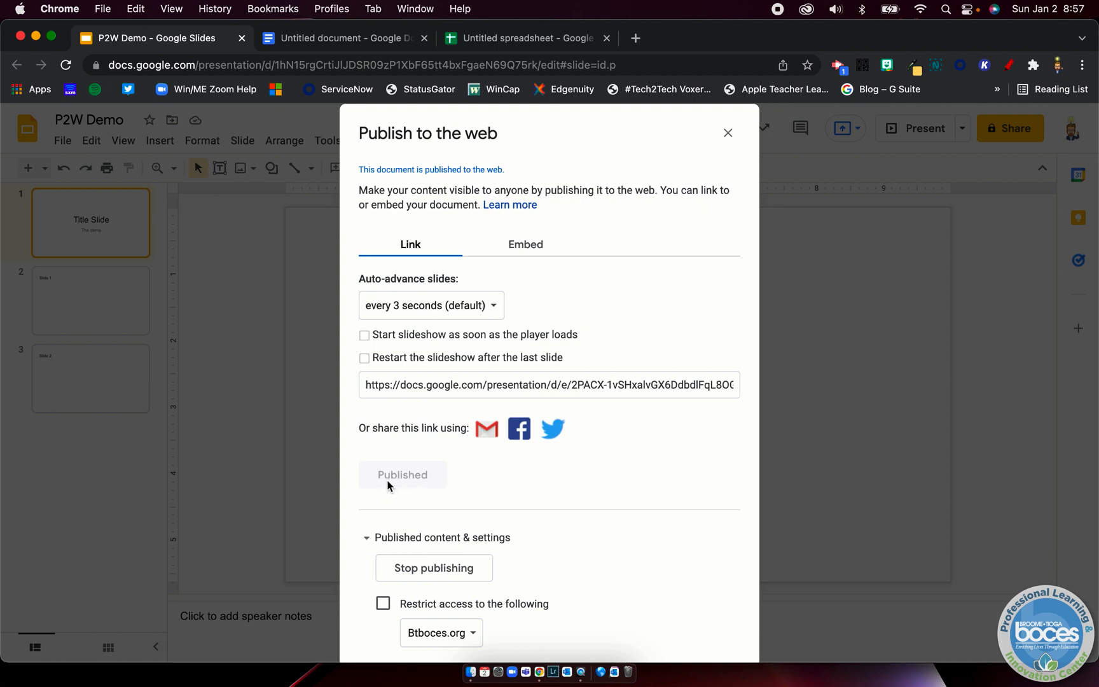
pyautogui.moveTo(389, 487)
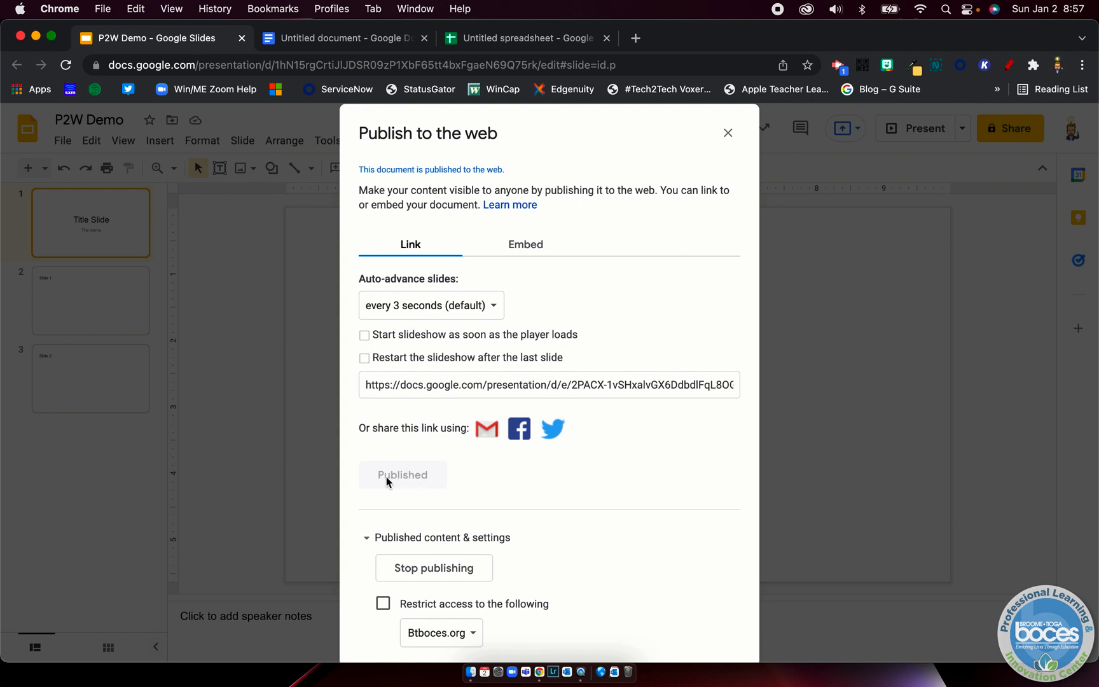
pyautogui.moveTo(576, 403)
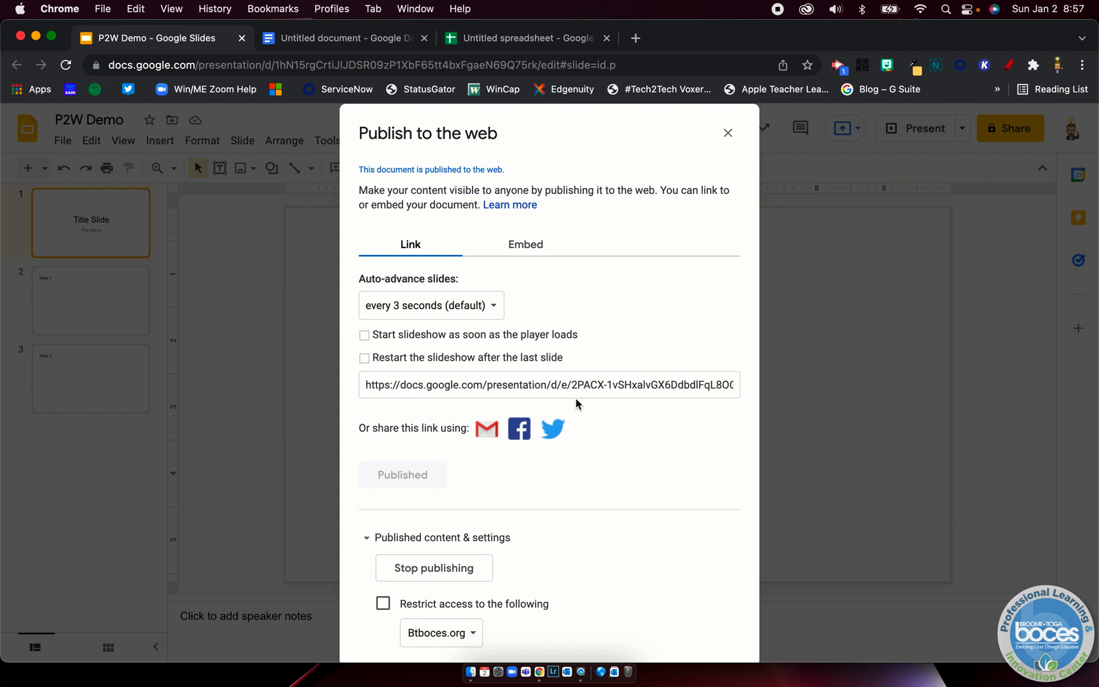
pyautogui.moveTo(583, 393)
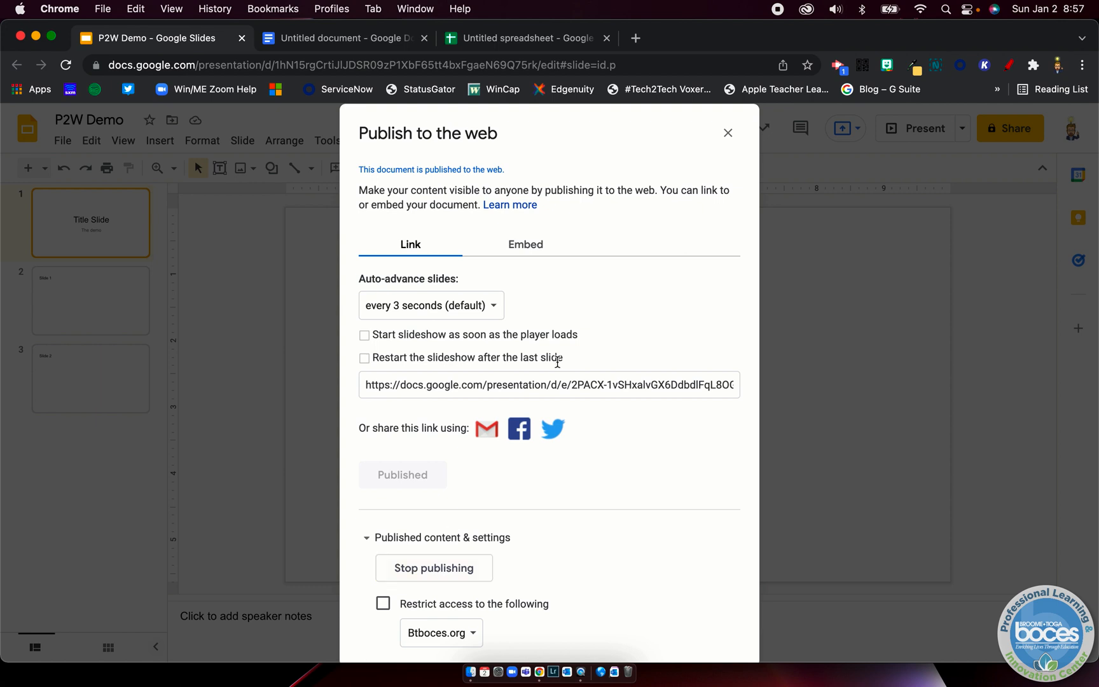
# Add a fourth slide to P2W Demo titled 'New Slide!!!'.
pyautogui.click(728, 132)
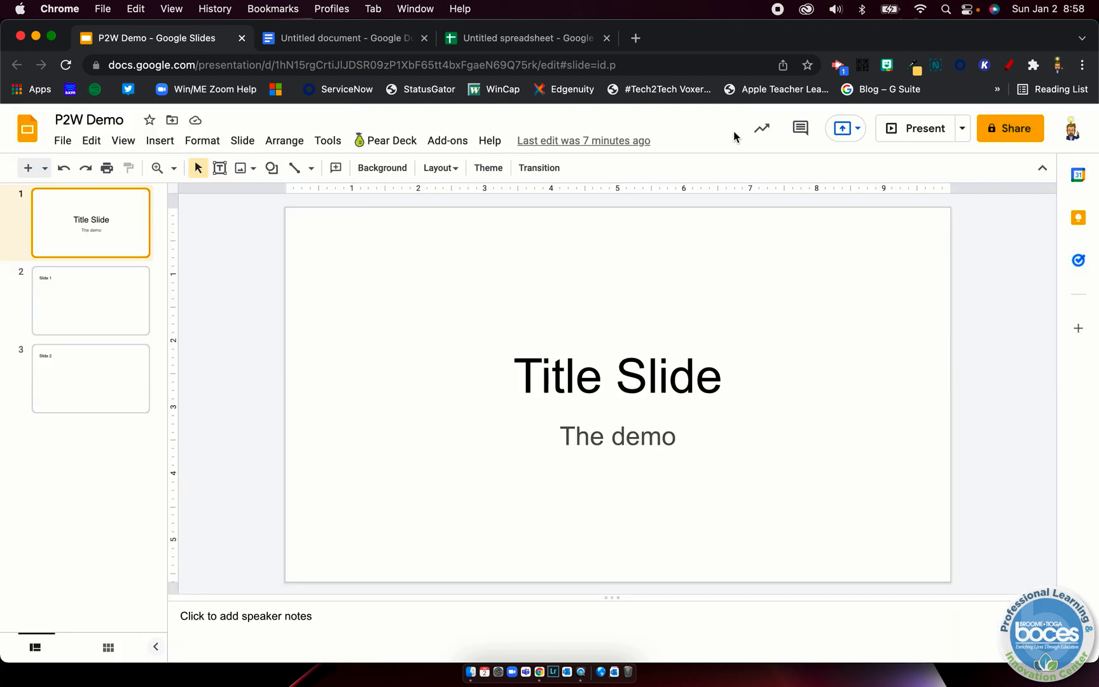
pyautogui.click(91, 378)
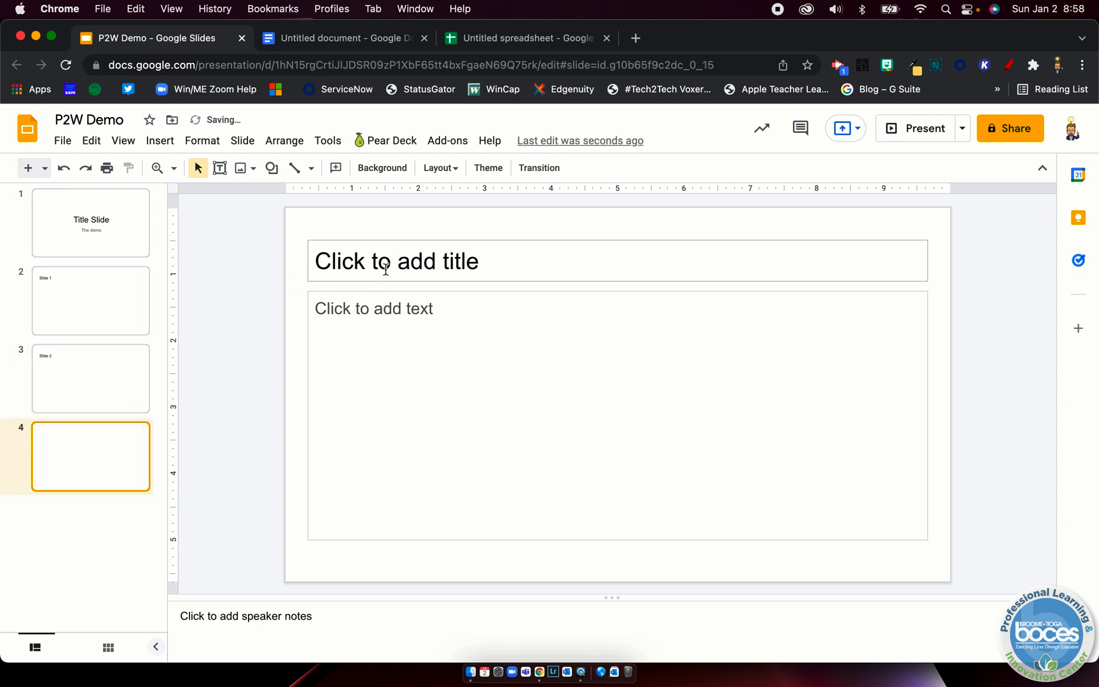
pyautogui.write('New D')
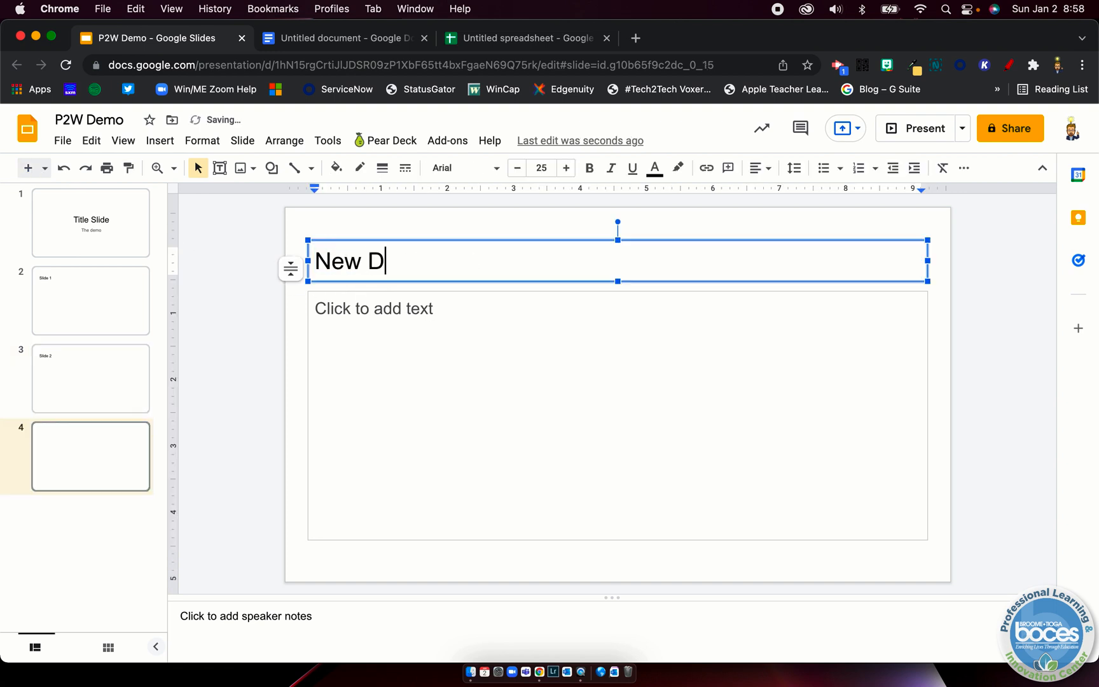
pyautogui.write('Slide!')
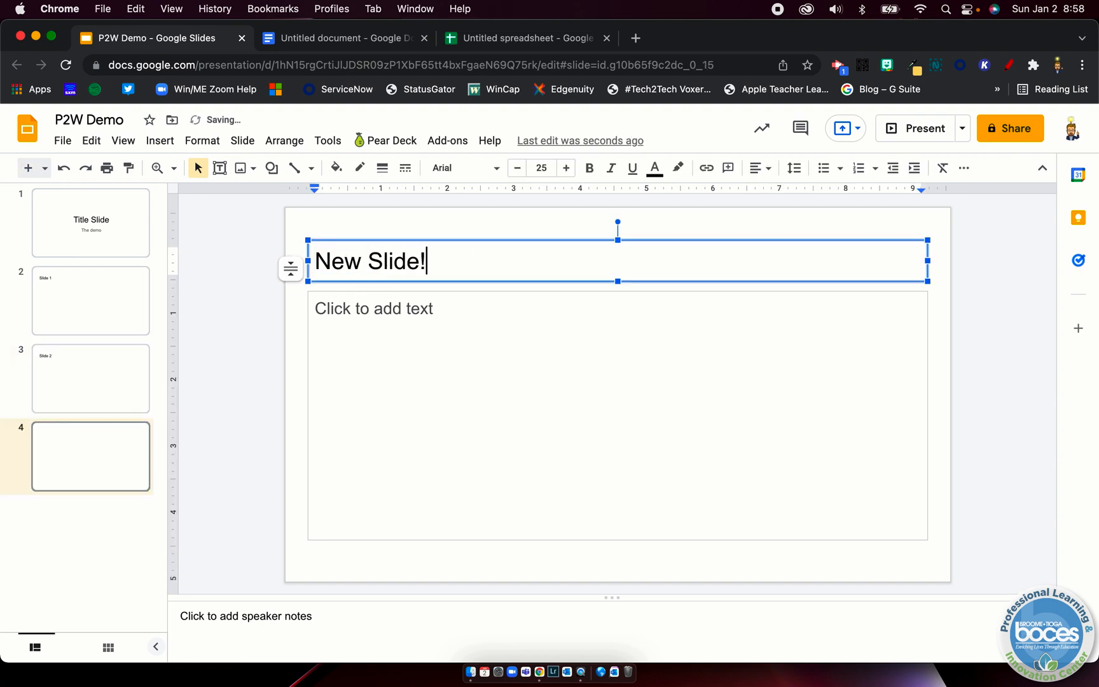
pyautogui.write('!!')
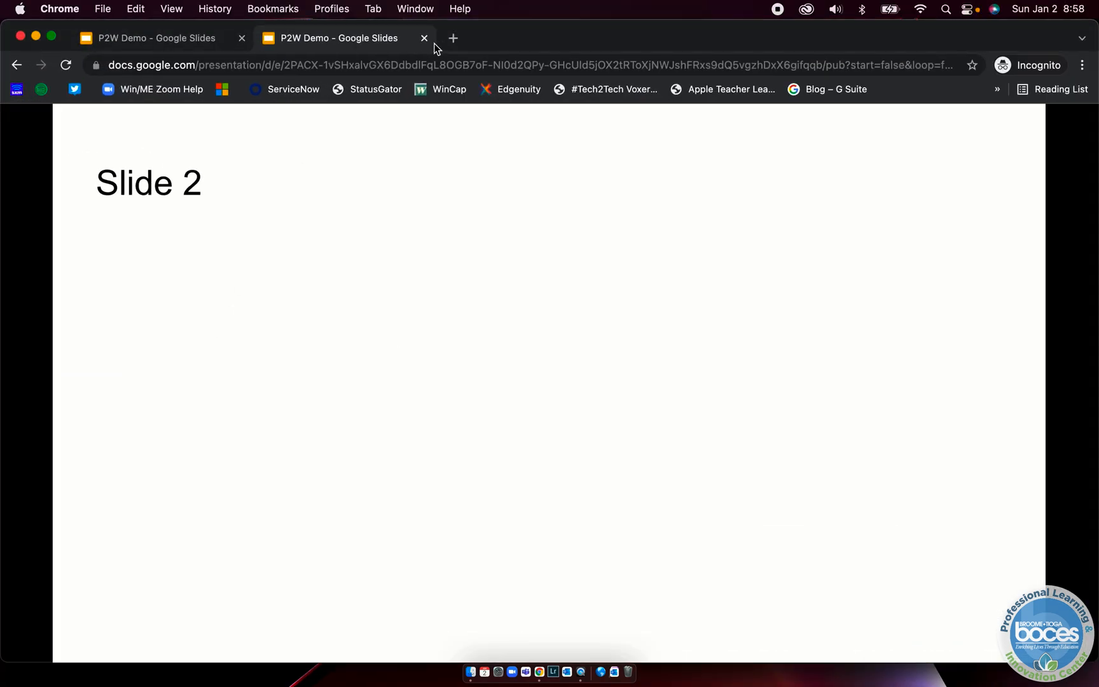
# Check the published copy in a new incognito tab, which still stops at the third slide.
pyautogui.click(453, 39)
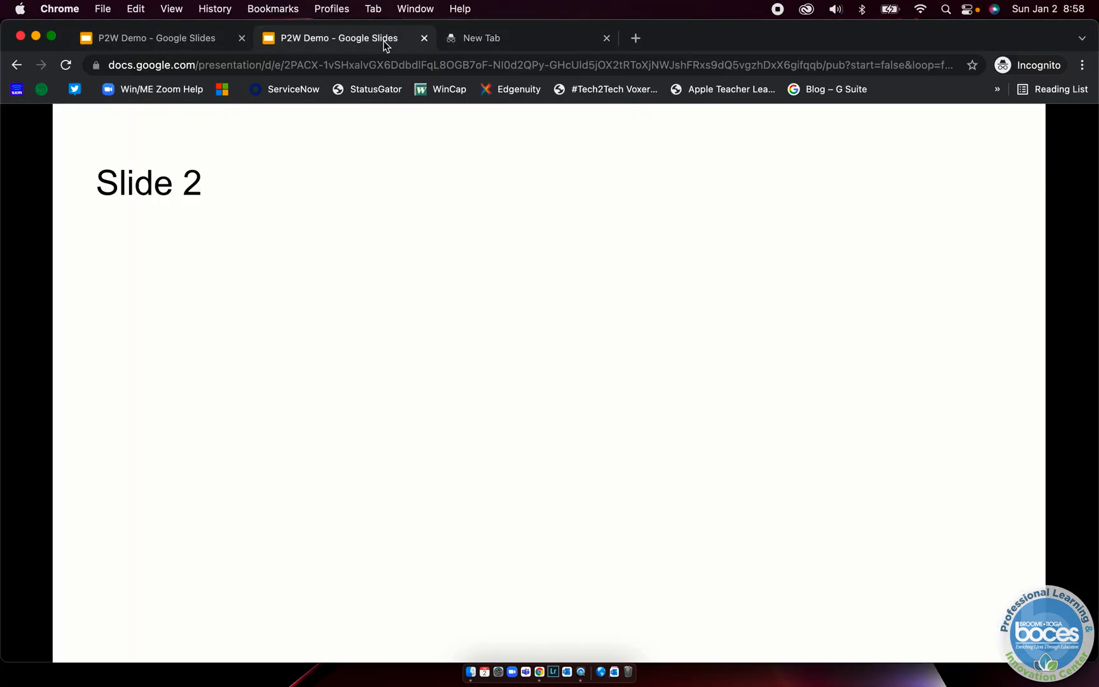
pyautogui.moveTo(454, 50)
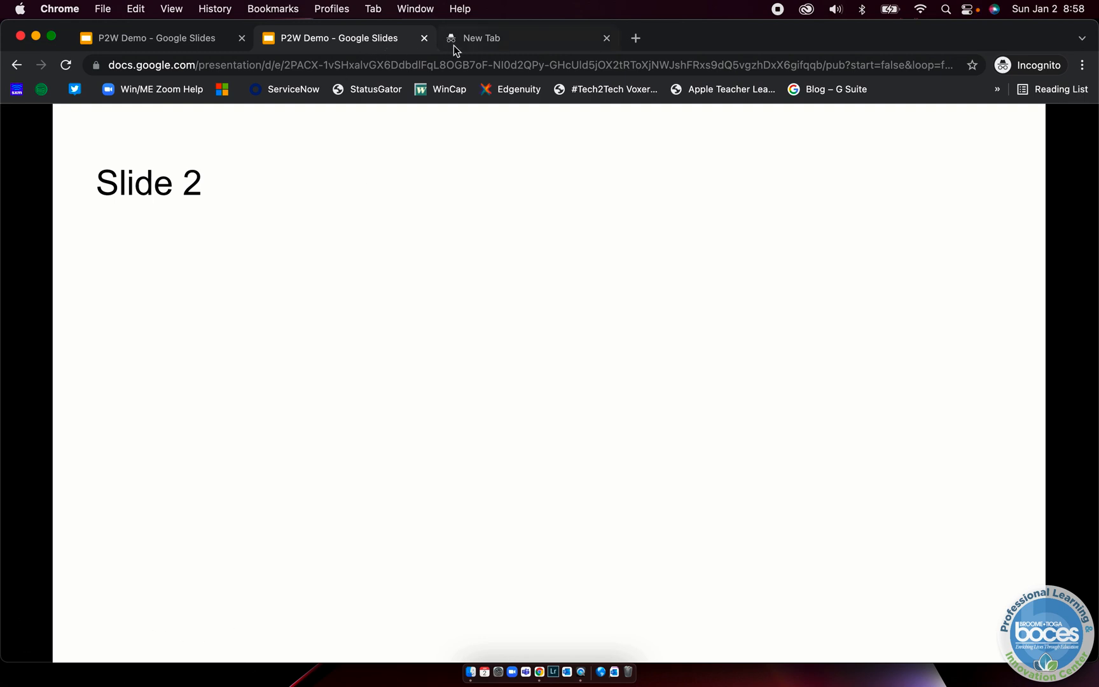
pyautogui.click(523, 38)
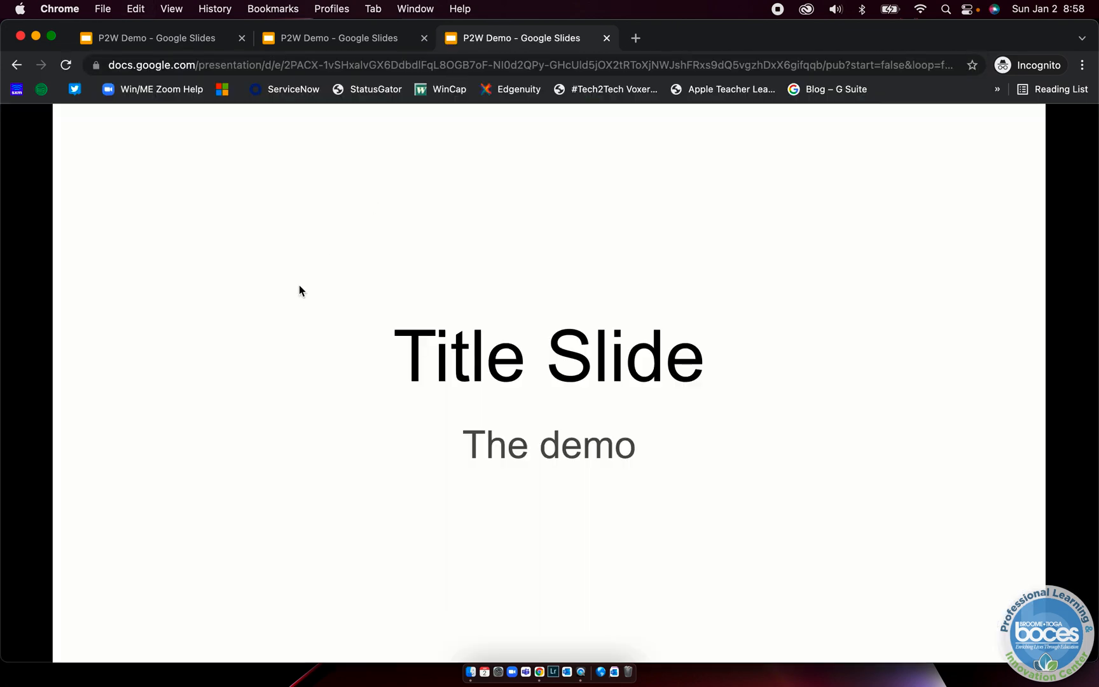
pyautogui.click(95, 632)
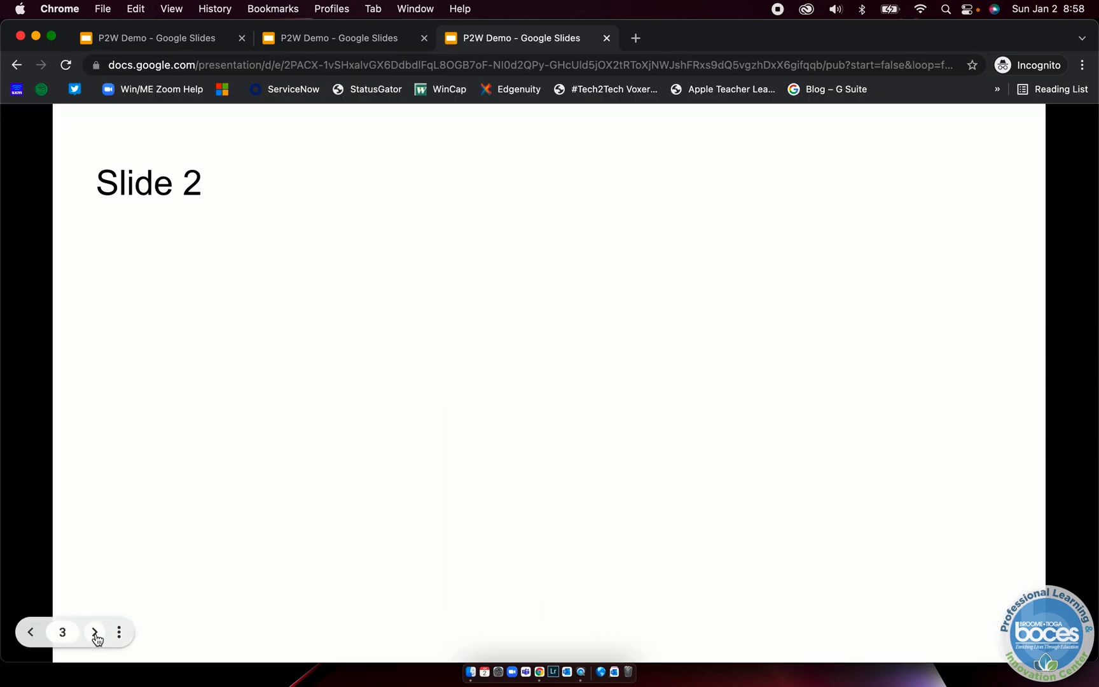
pyautogui.click(94, 631)
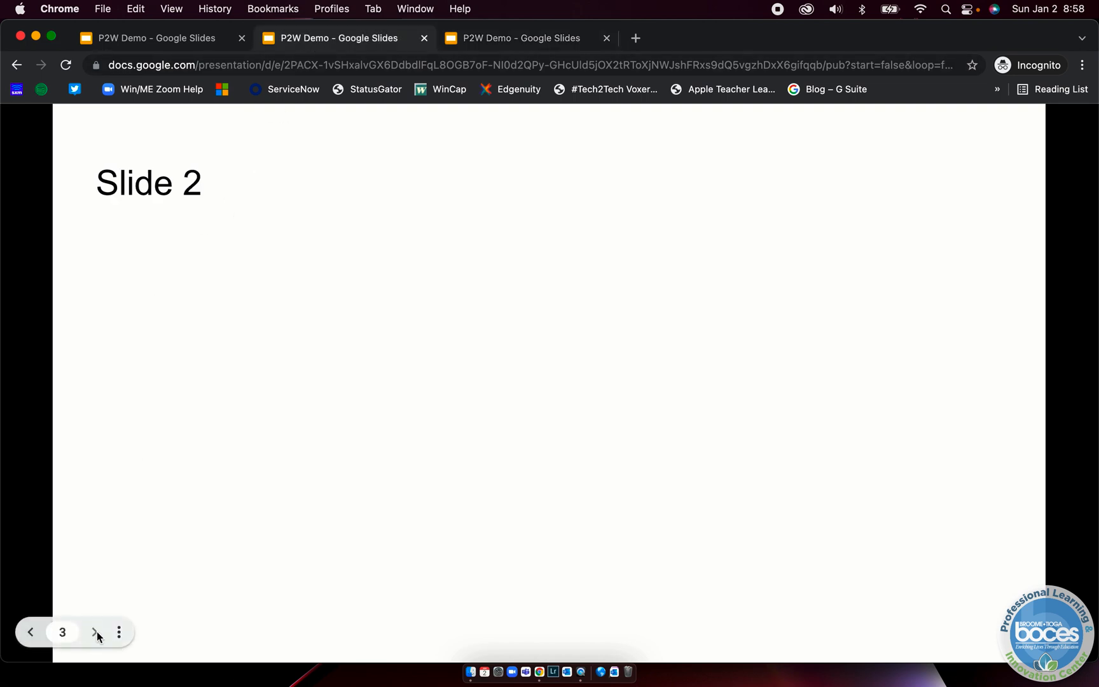
pyautogui.click(65, 65)
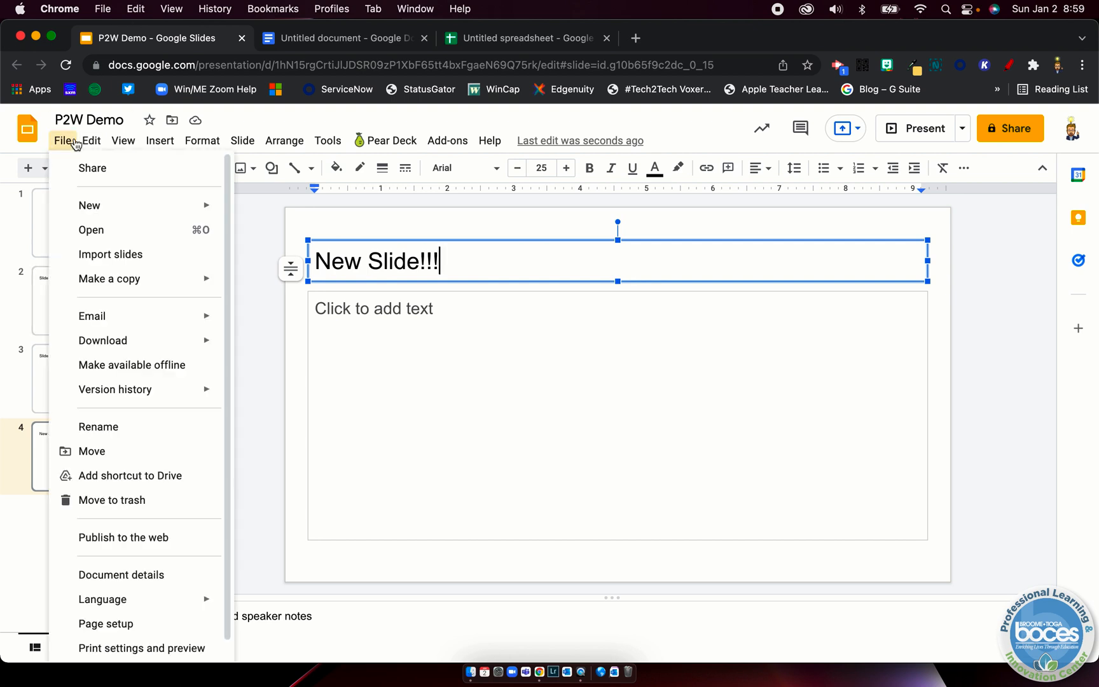
# Review the Embed code and Slide size choices for the published deck, leaving them at medium.
pyautogui.click(122, 537)
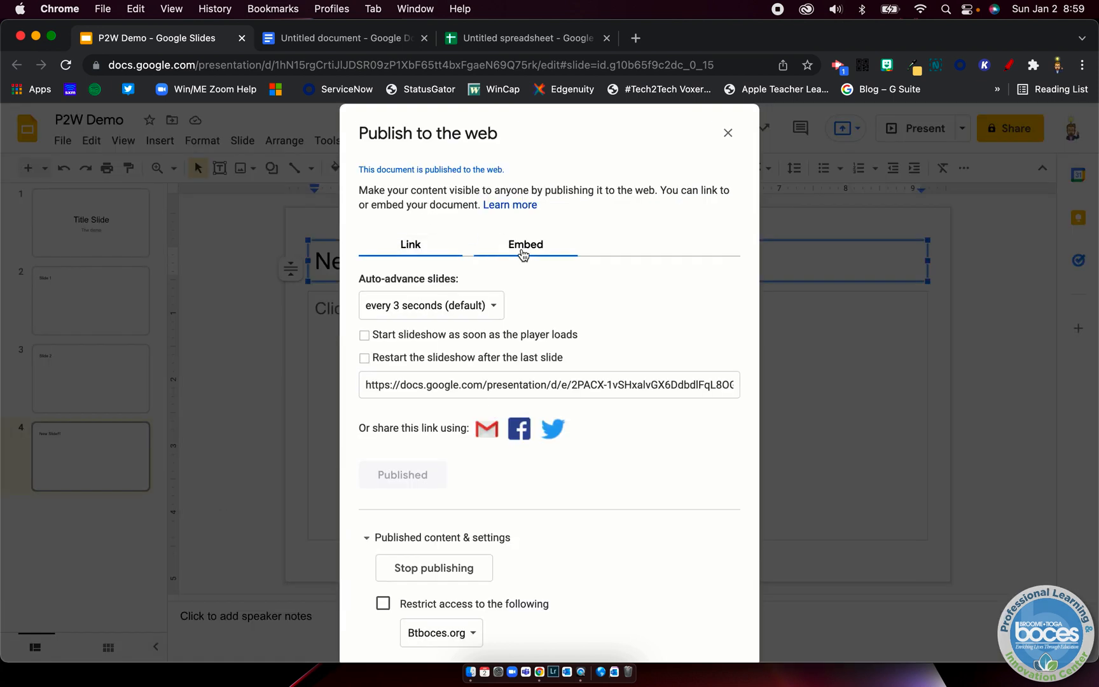
pyautogui.click(410, 244)
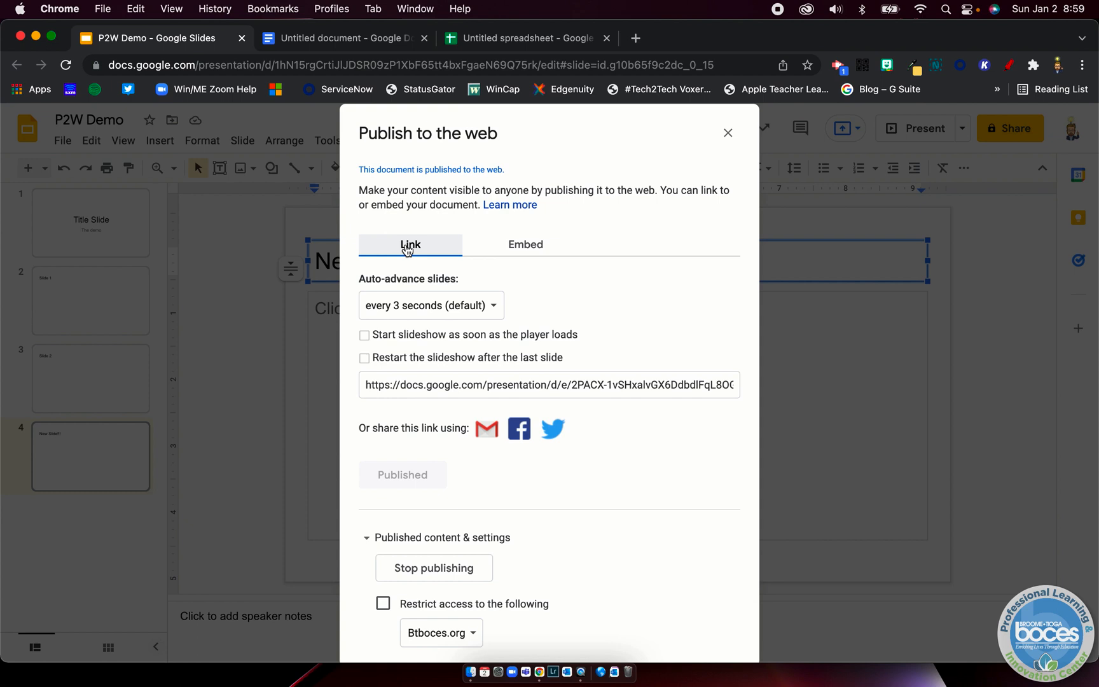
pyautogui.click(525, 244)
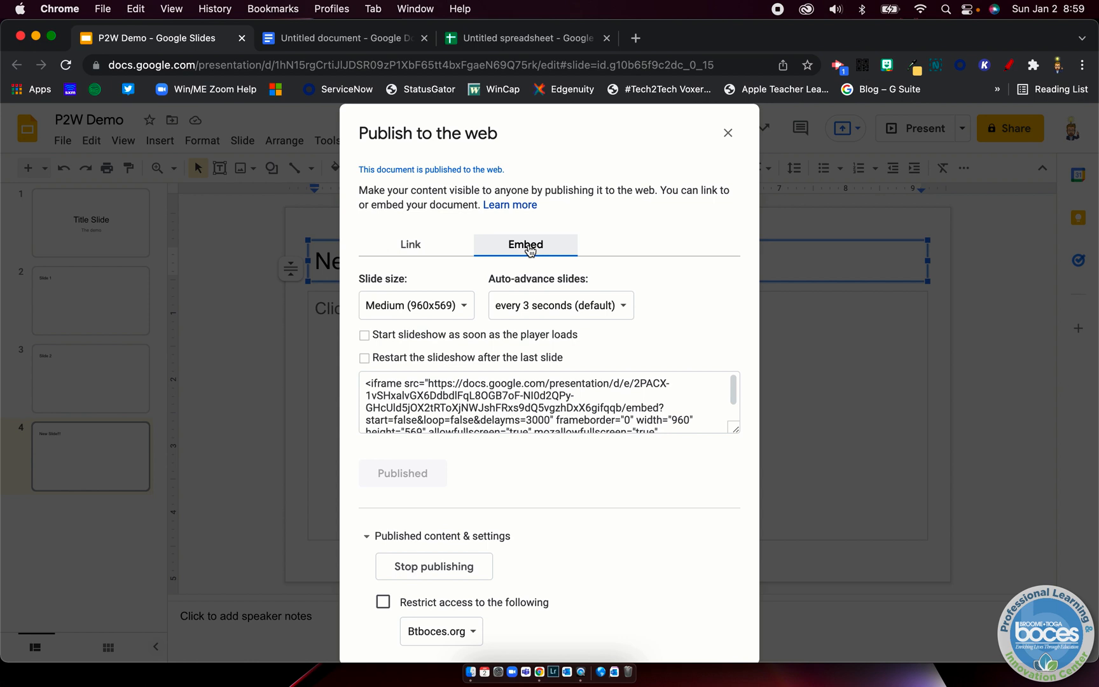
pyautogui.click(416, 306)
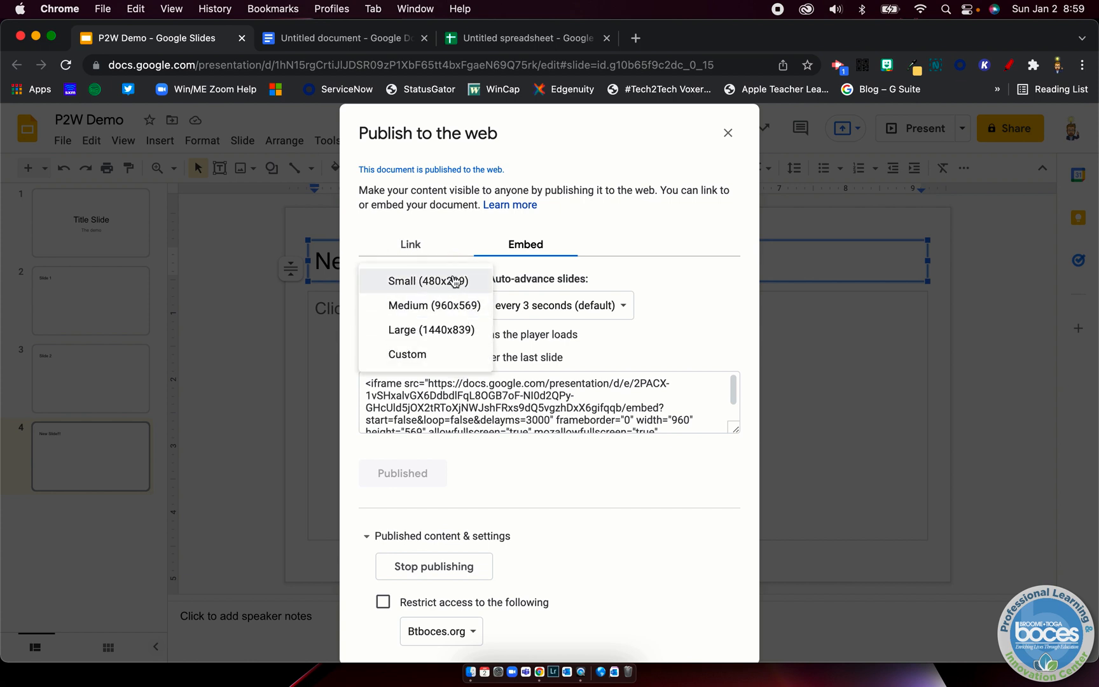
pyautogui.moveTo(449, 262)
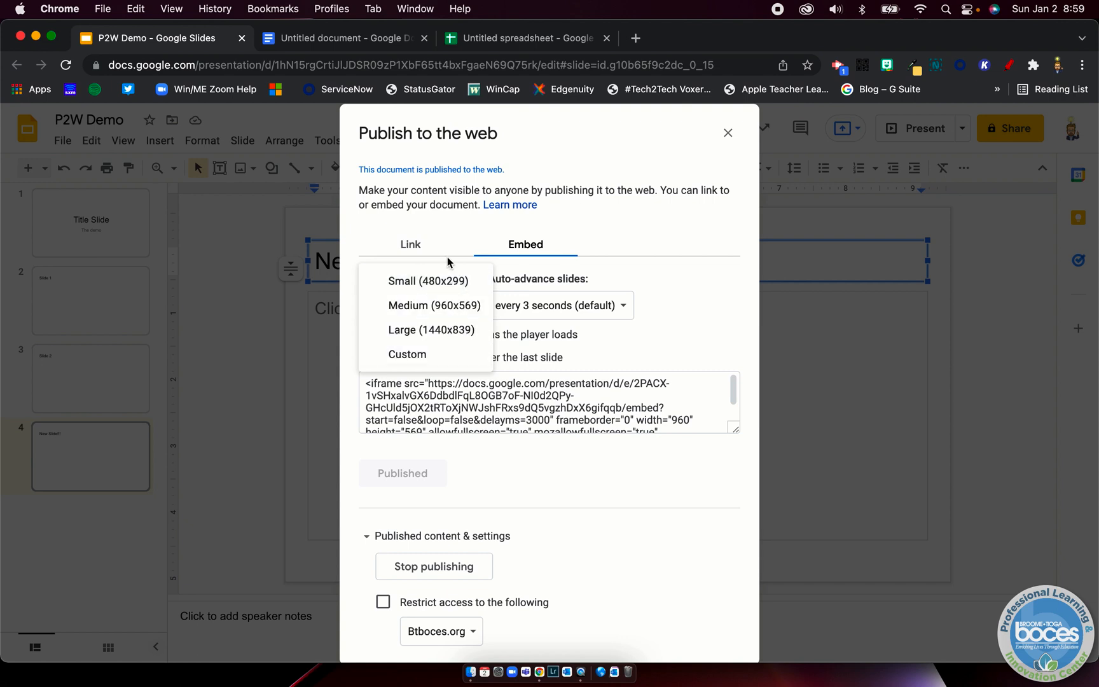
pyautogui.click(434, 304)
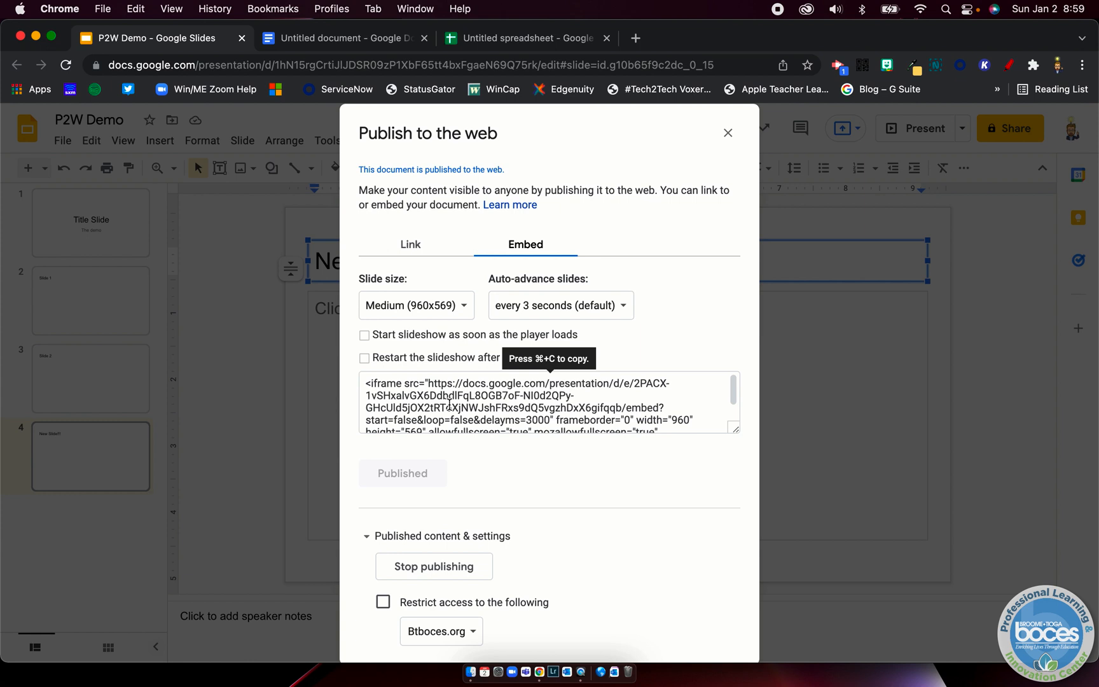
pyautogui.click(409, 245)
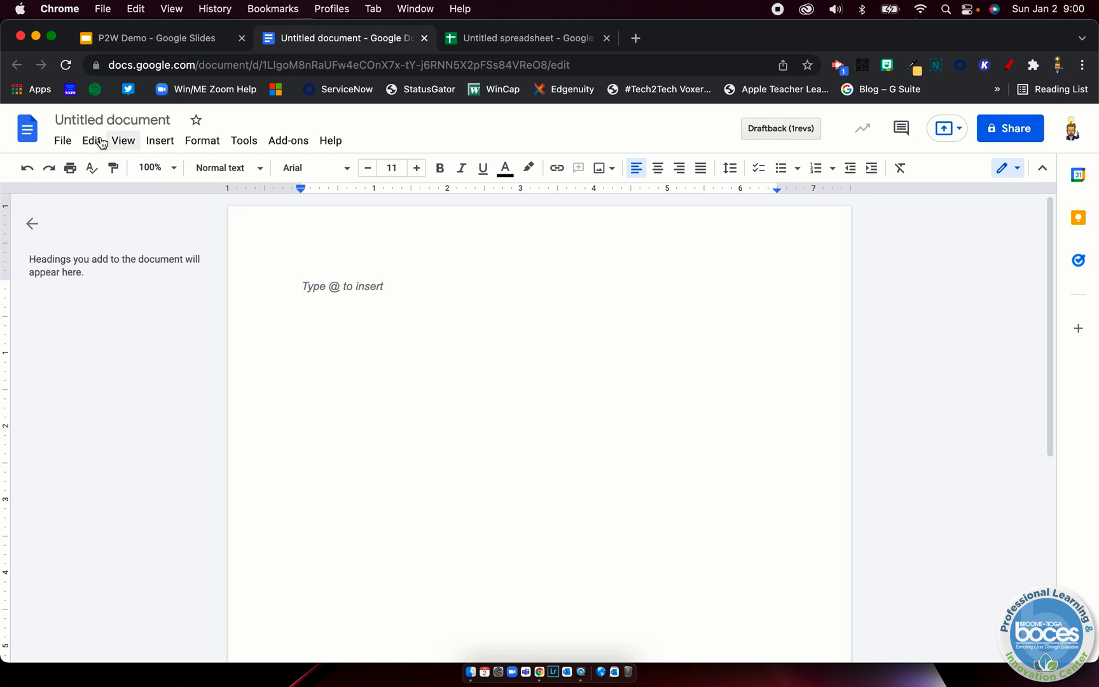
# Bring up Publish to the web for the untitled document, then move to the untitled spreadsheet.
pyautogui.click(62, 140)
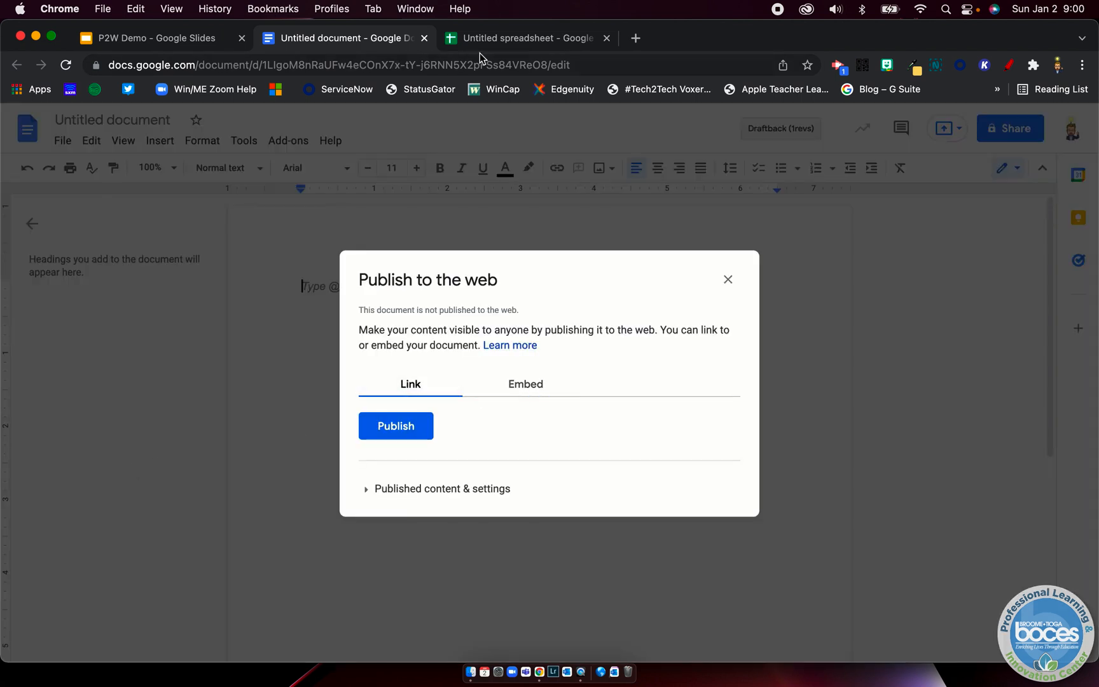
pyautogui.click(526, 38)
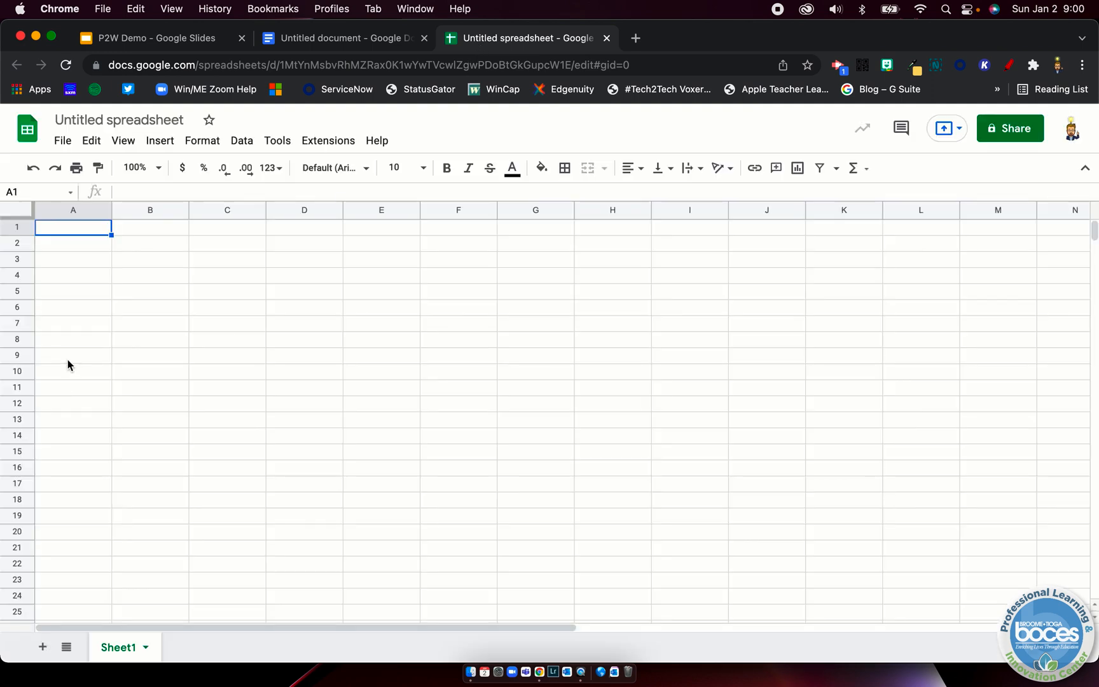
# Review the spreadsheet's Publish to web choices, keeping Entire Document as Web page, and return to P2W Demo.
pyautogui.click(61, 140)
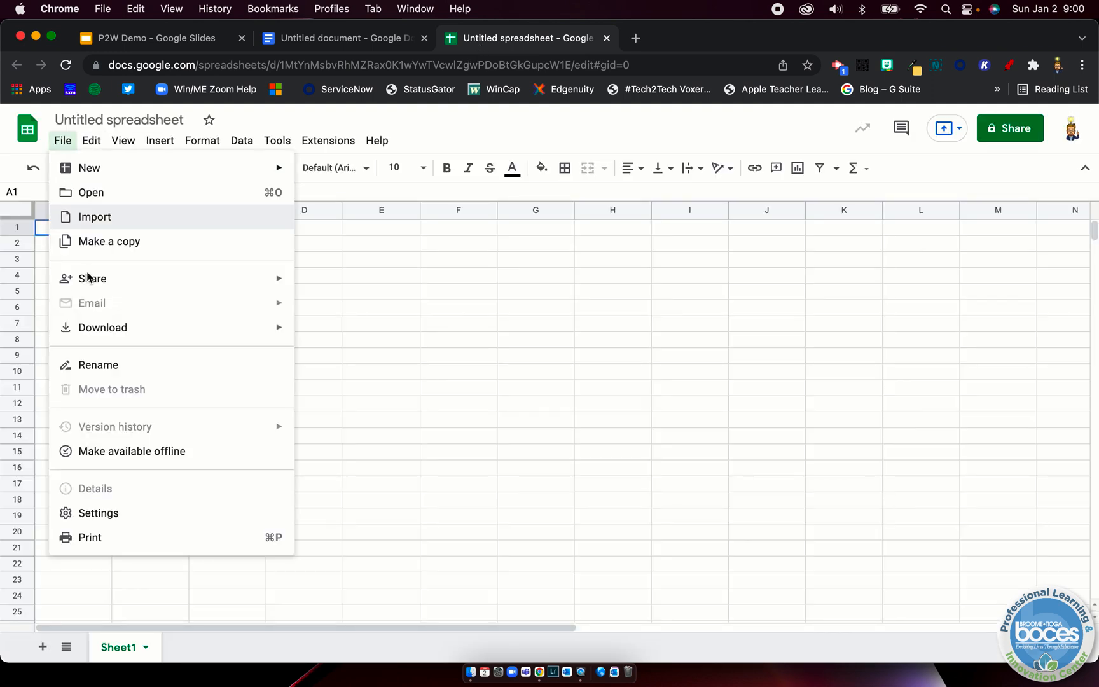
pyautogui.moveTo(121, 302)
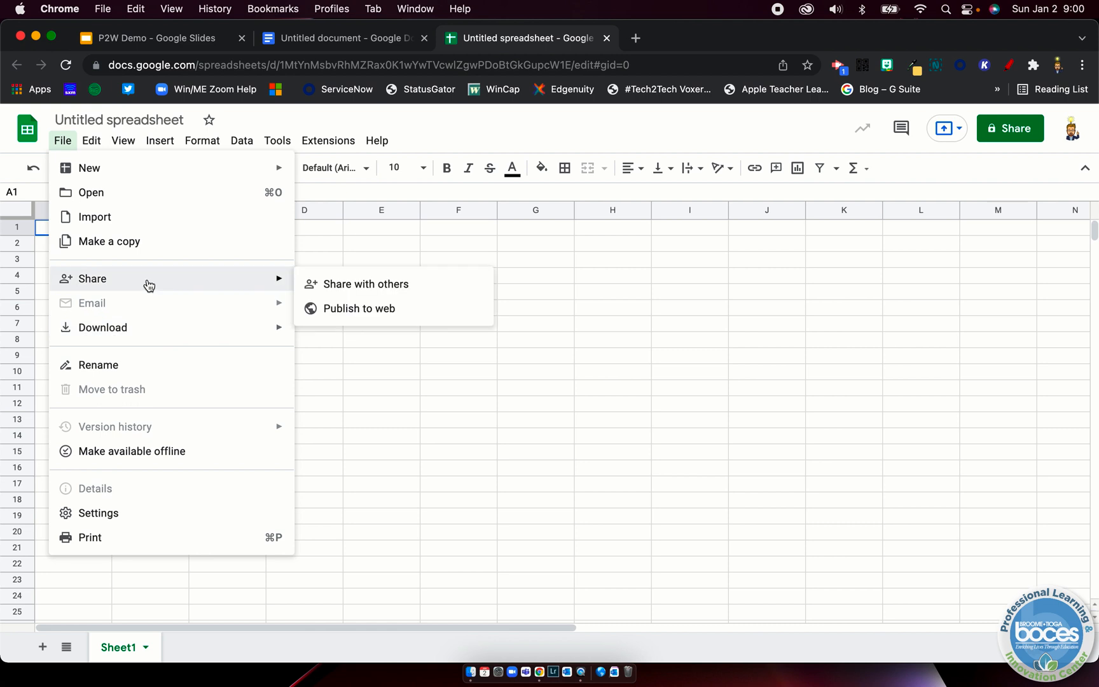
pyautogui.moveTo(324, 300)
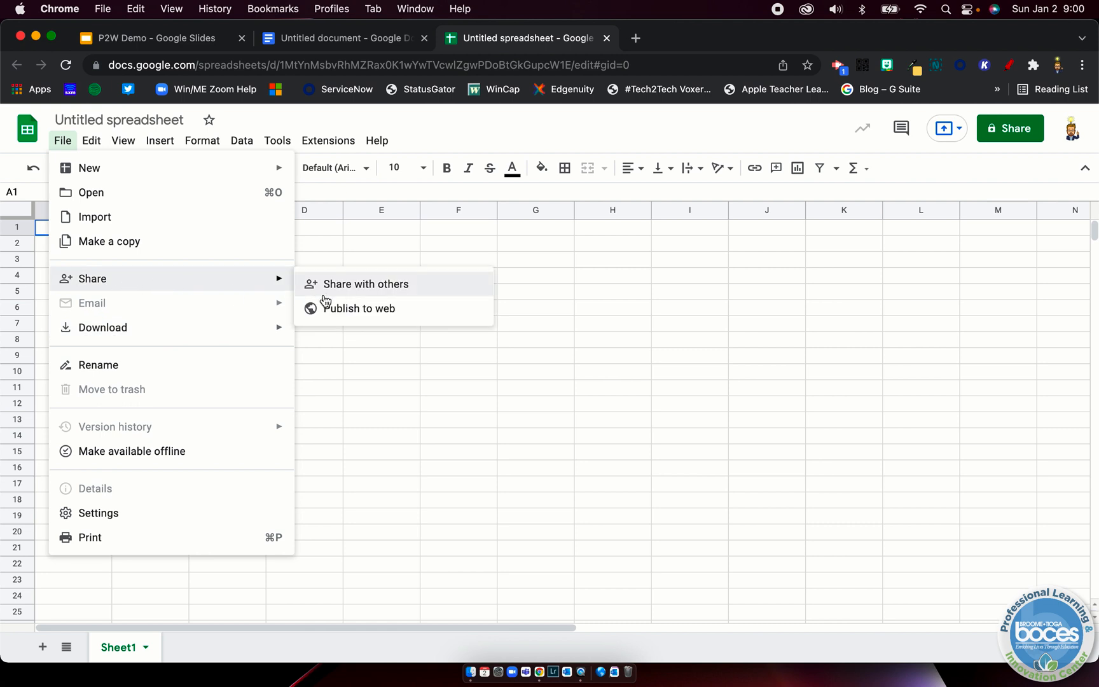
pyautogui.click(360, 308)
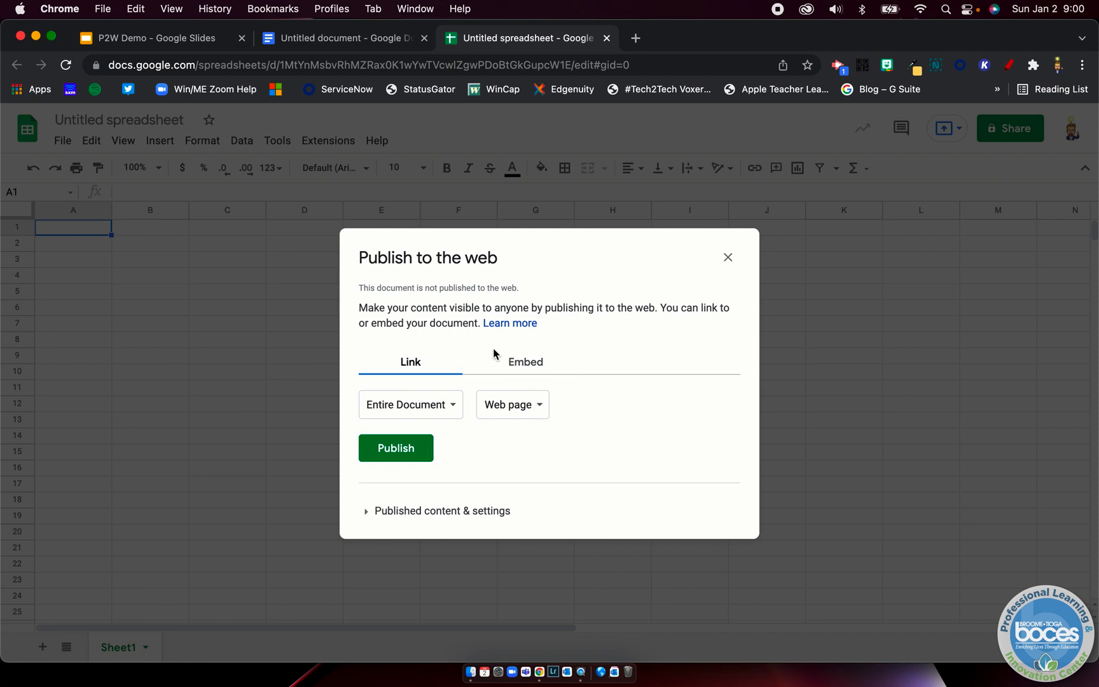
pyautogui.click(409, 405)
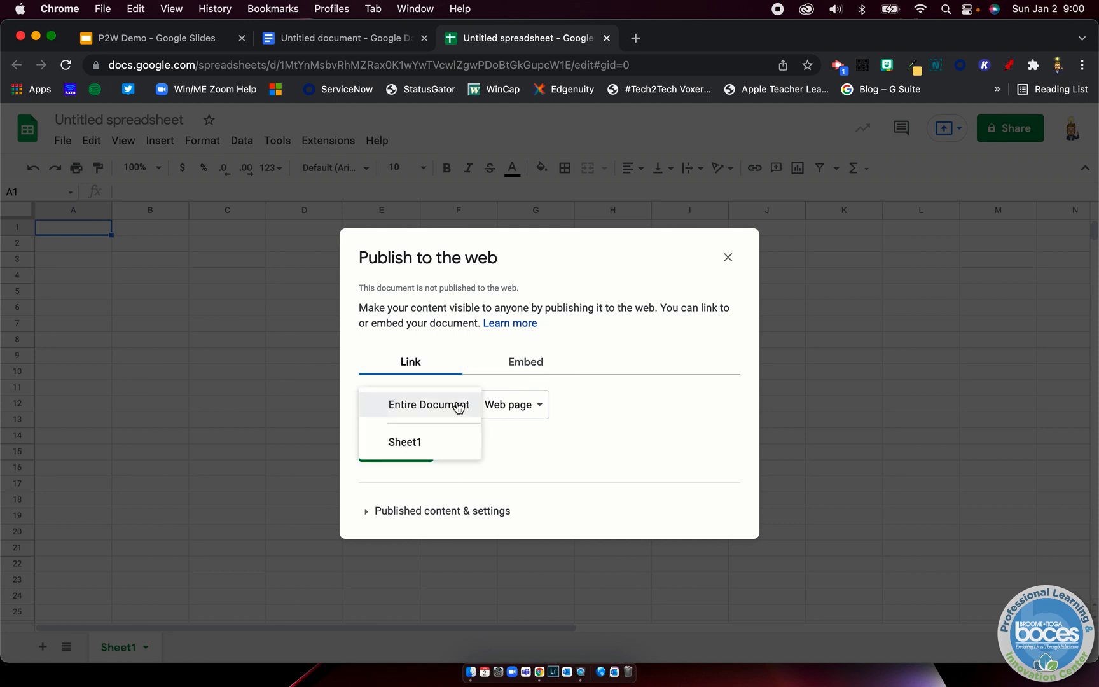
pyautogui.moveTo(413, 442)
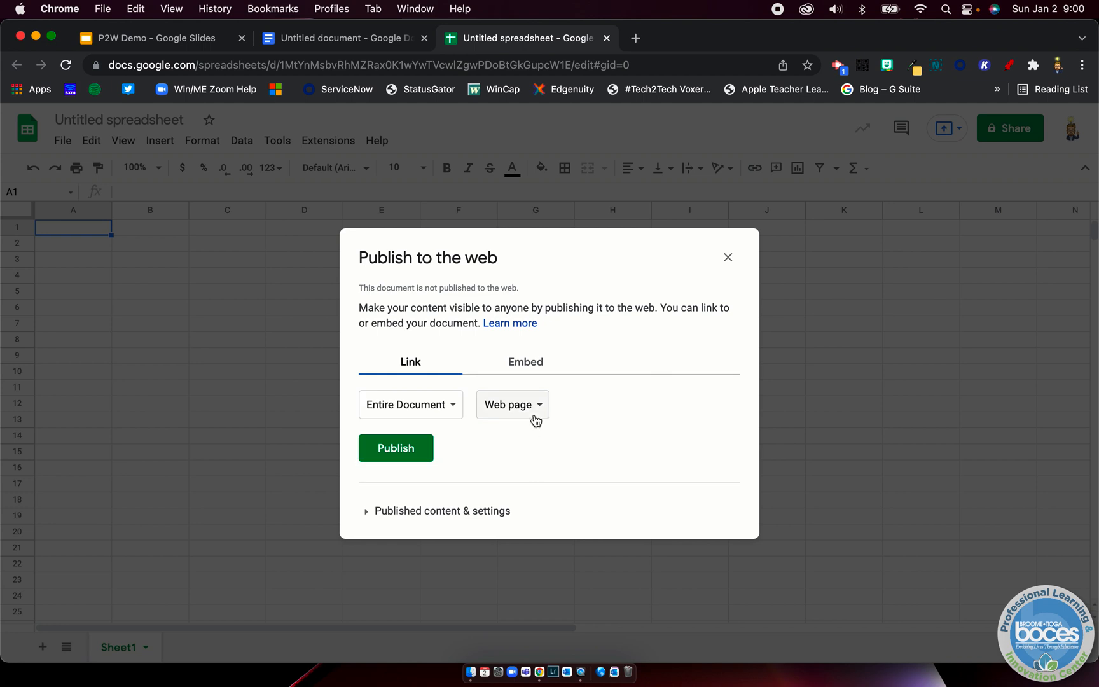
pyautogui.click(512, 404)
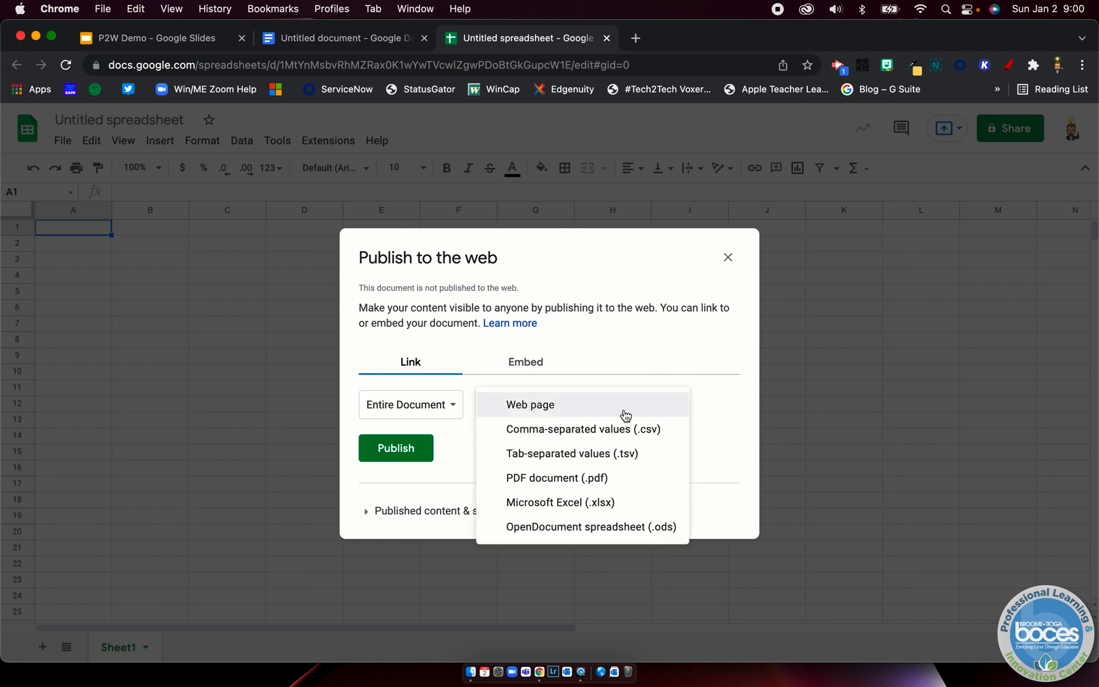
pyautogui.moveTo(615, 402)
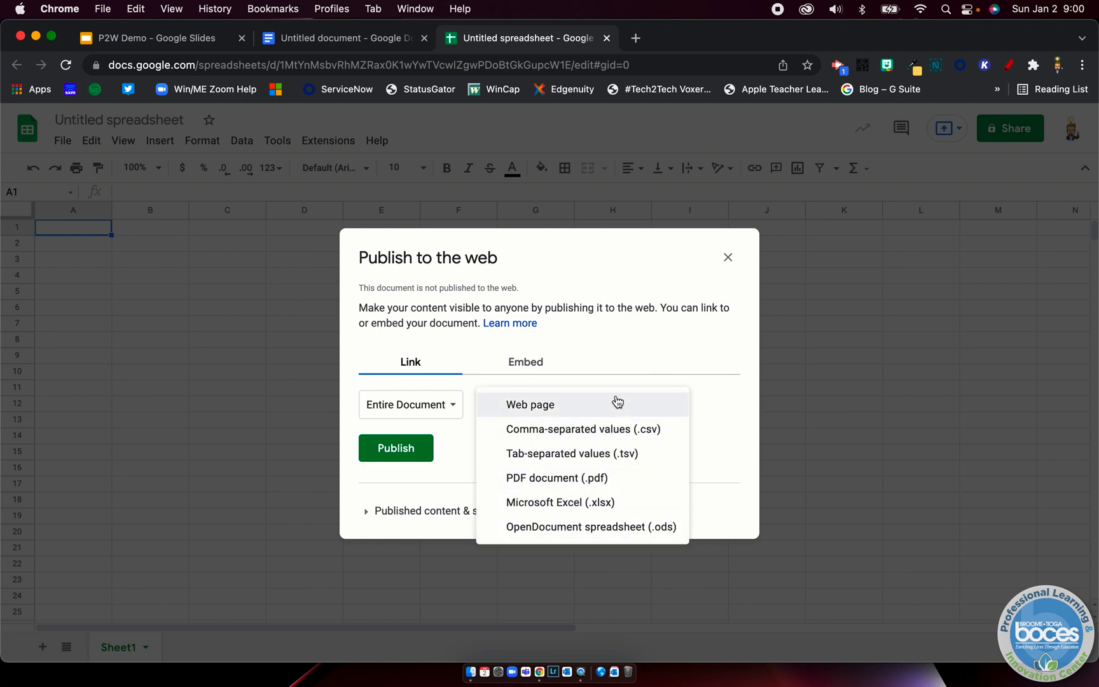
pyautogui.click(531, 405)
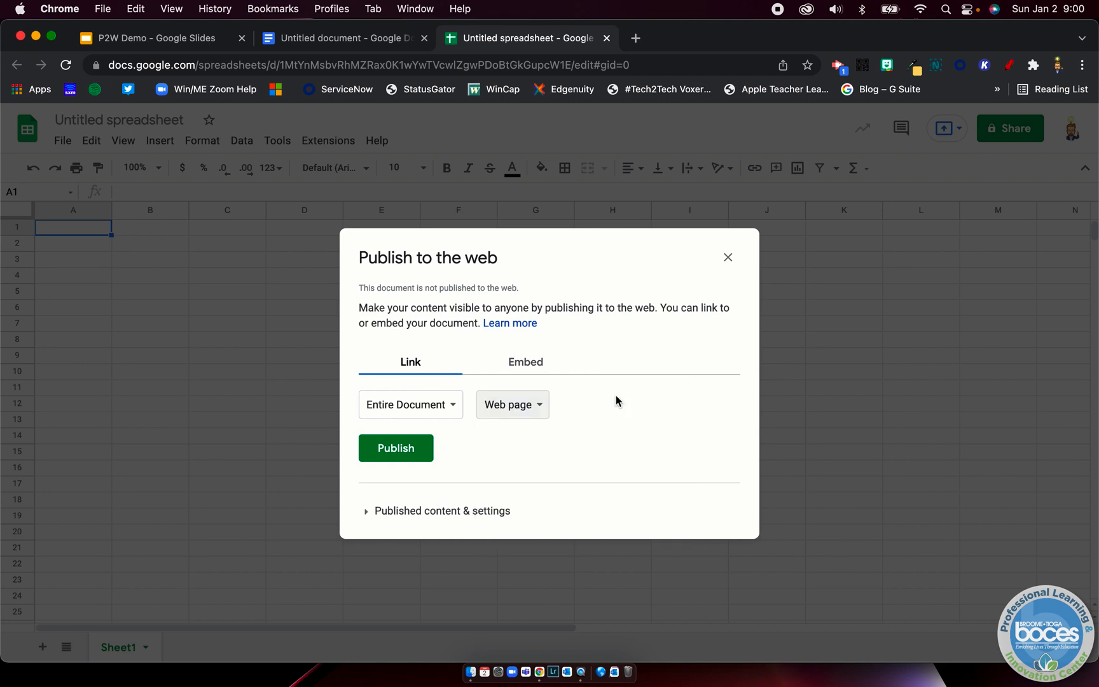
pyautogui.moveTo(219, 153)
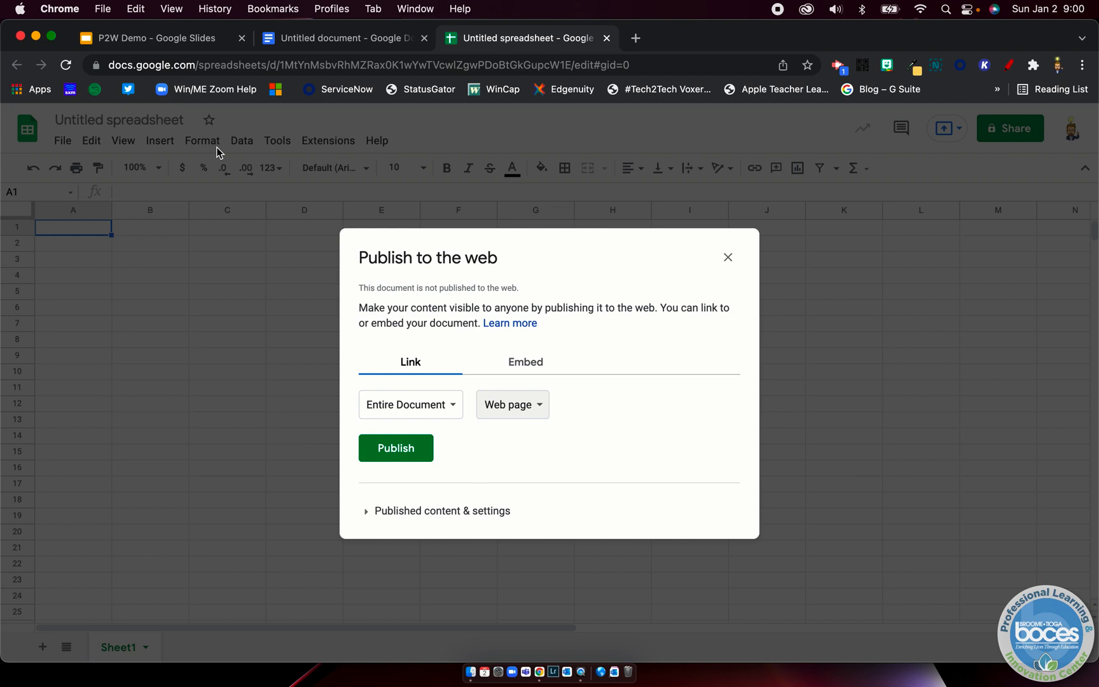
pyautogui.click(147, 38)
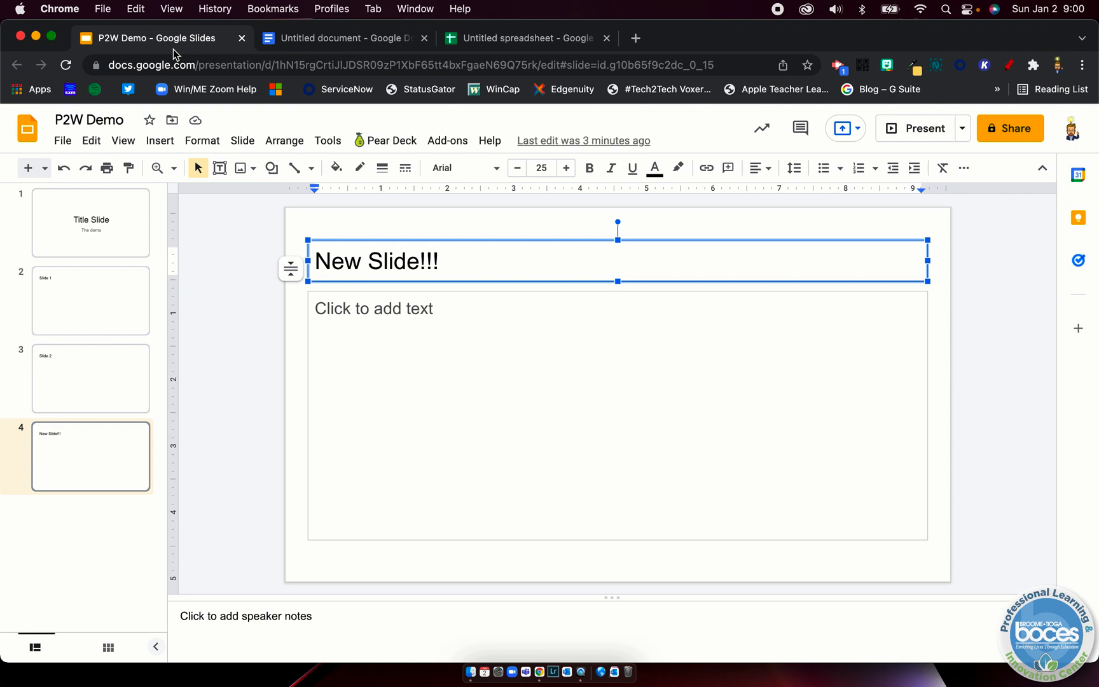
pyautogui.moveTo(90, 122)
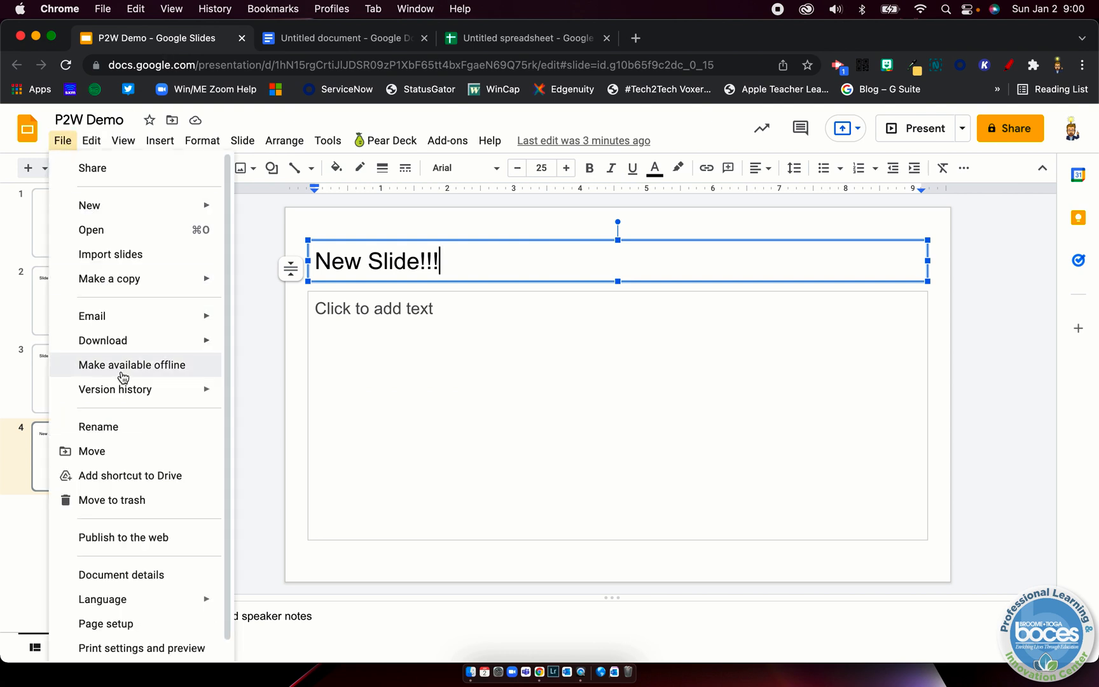
pyautogui.moveTo(122, 537)
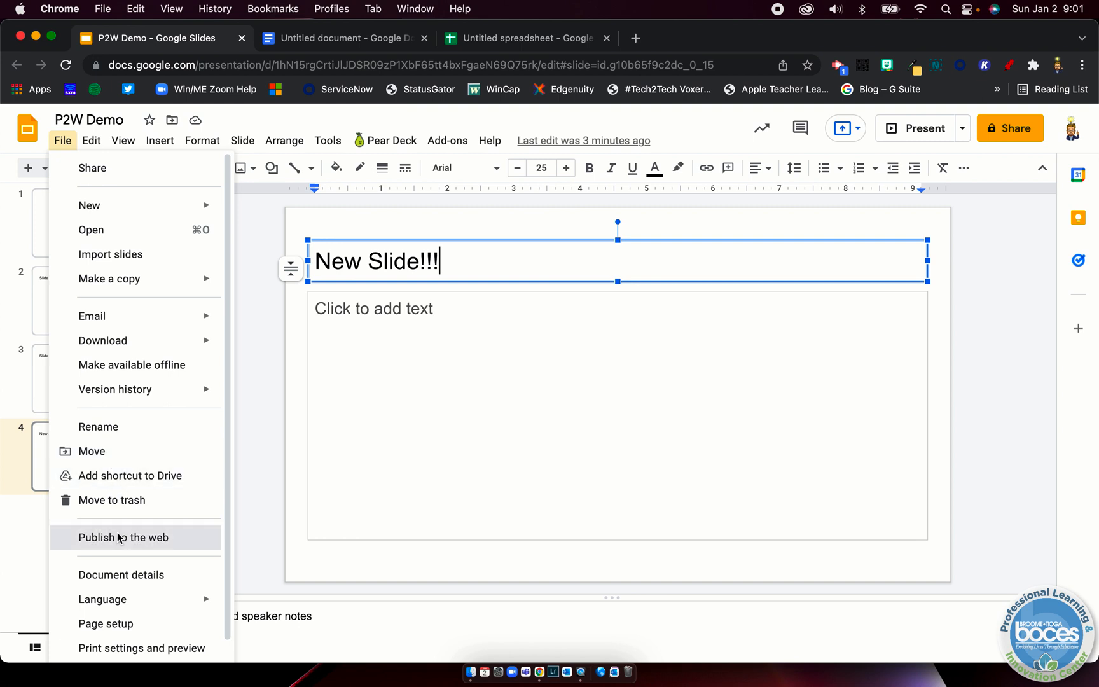
# Keep Auto-advance at every 3 seconds and select the published link for copying.
pyautogui.click(122, 538)
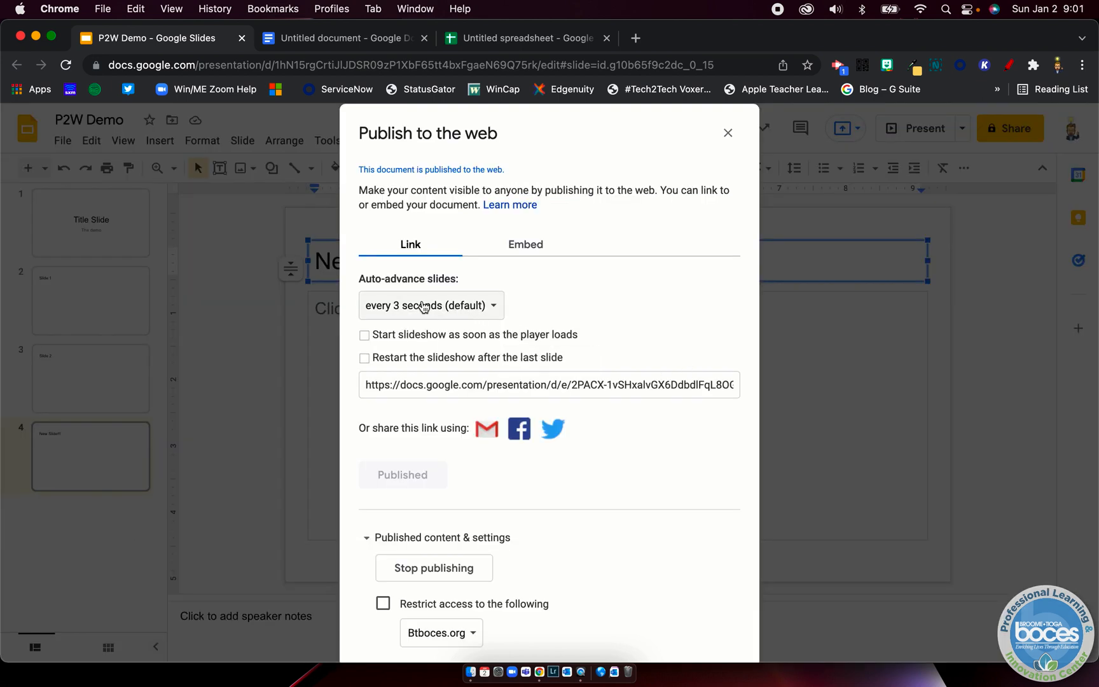
pyautogui.click(431, 305)
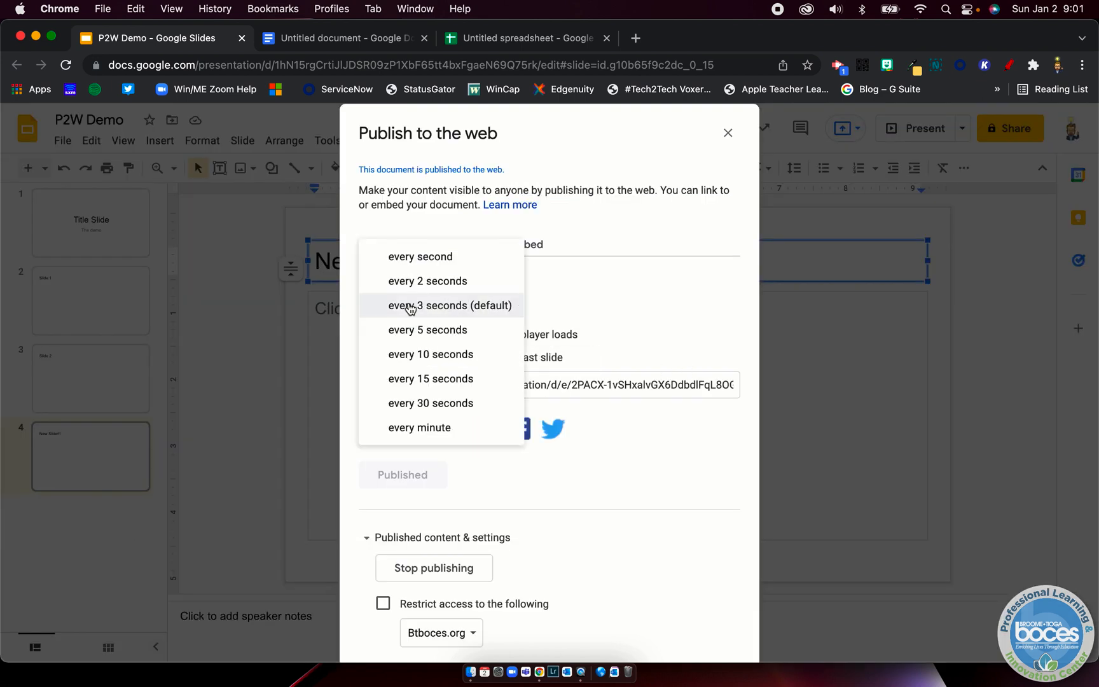
pyautogui.moveTo(454, 360)
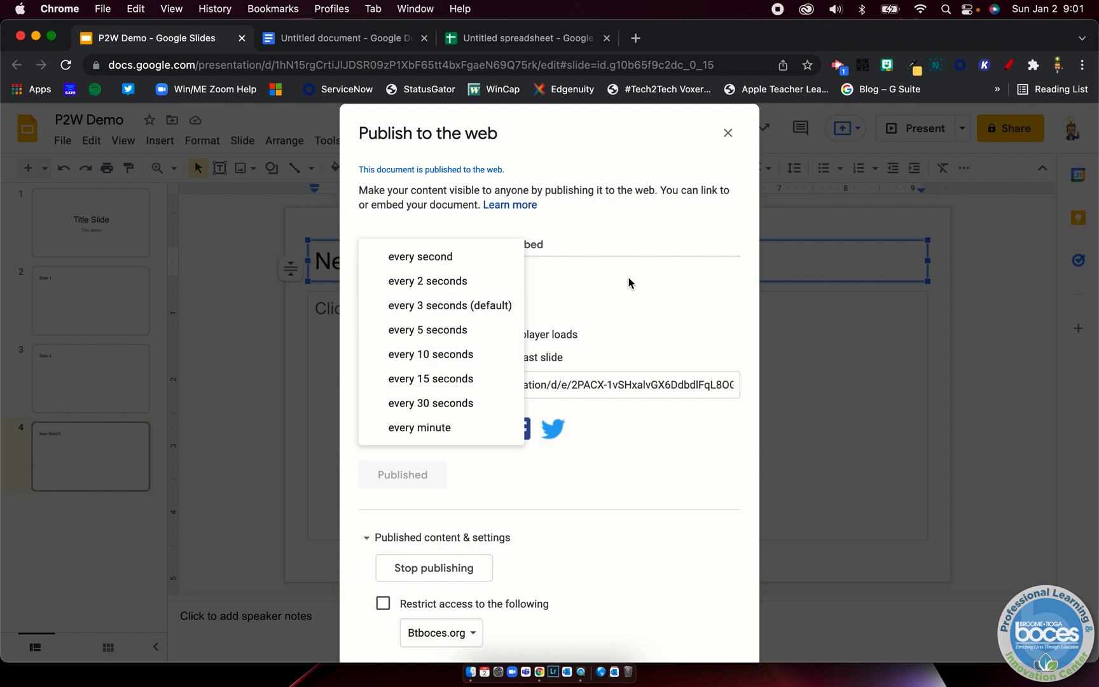
pyautogui.click(449, 306)
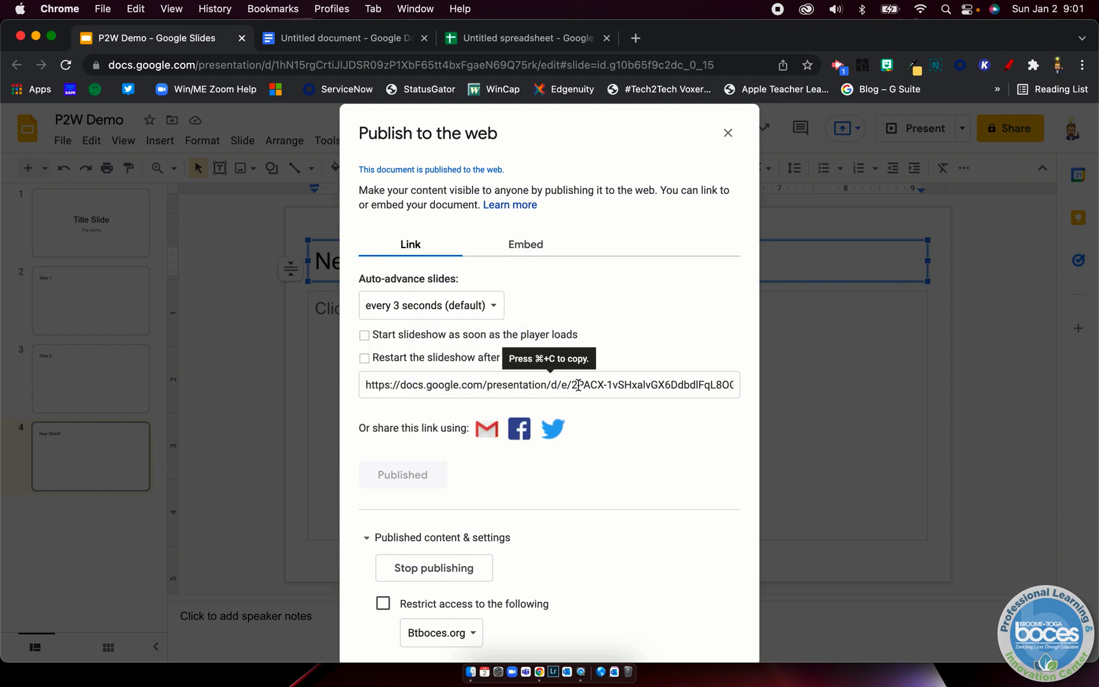
pyautogui.click(548, 384)
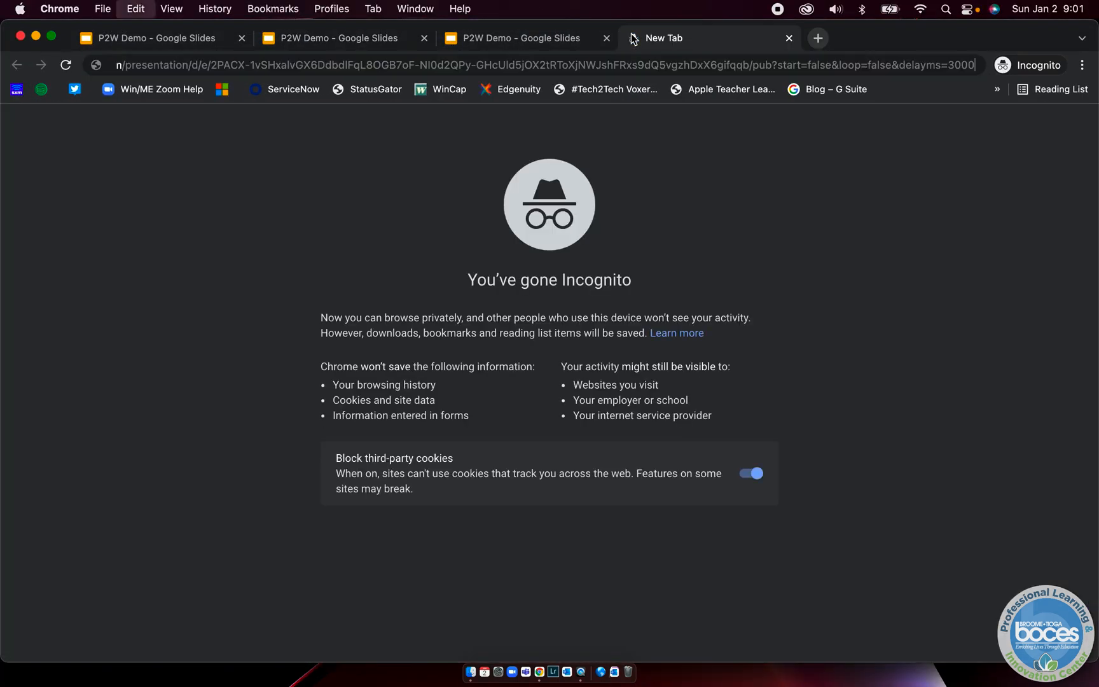
# Edit the pasted link in the address bar, removing 'false' after start=.
pyautogui.click(529, 65)
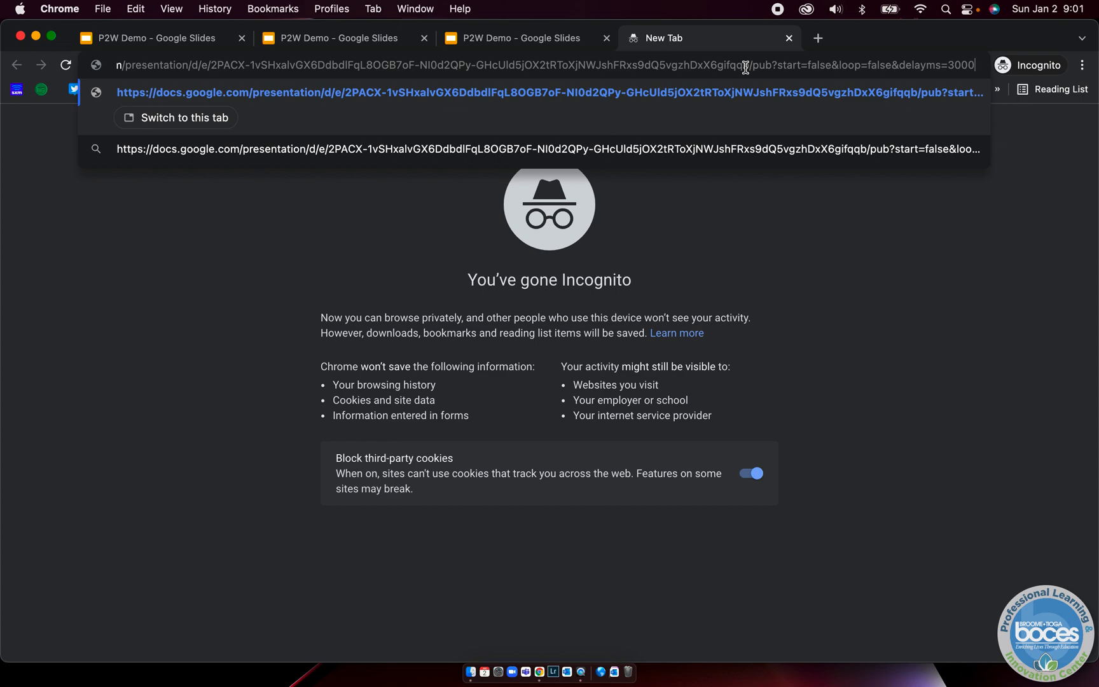
pyautogui.moveTo(934, 61)
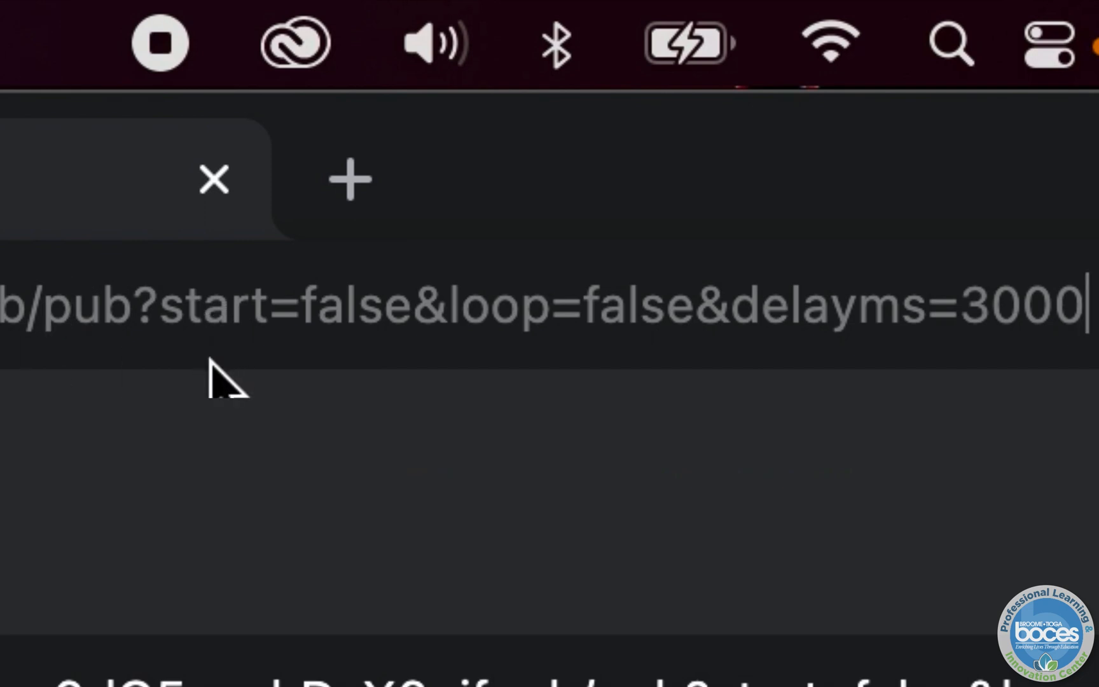
pyautogui.moveTo(354, 372)
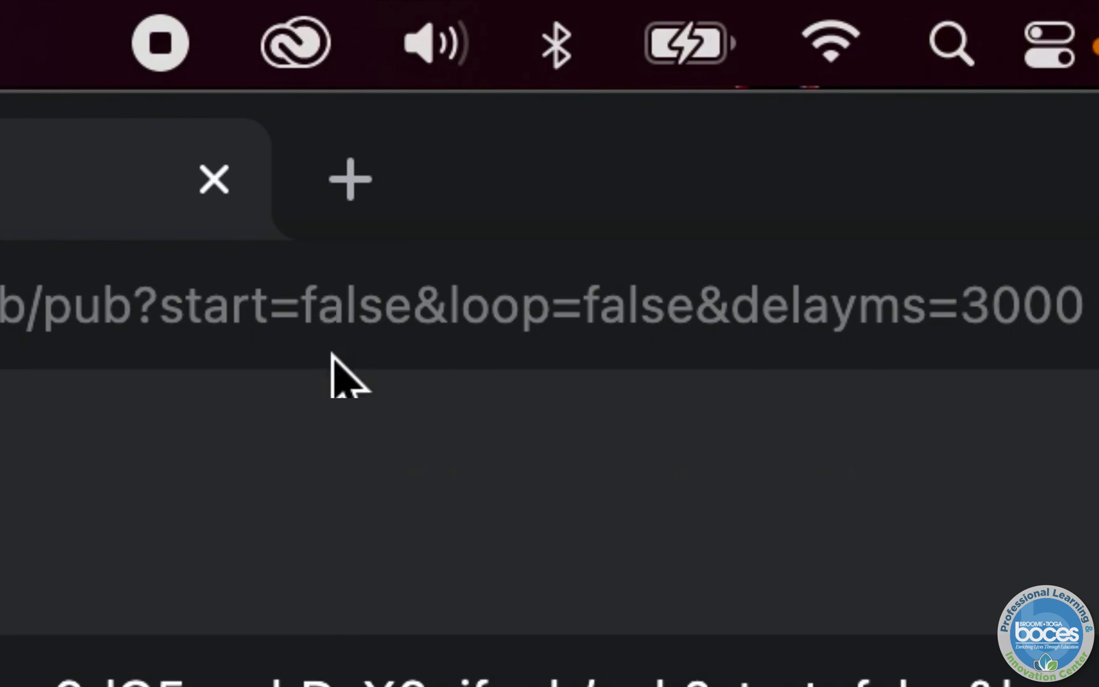
pyautogui.moveTo(468, 371)
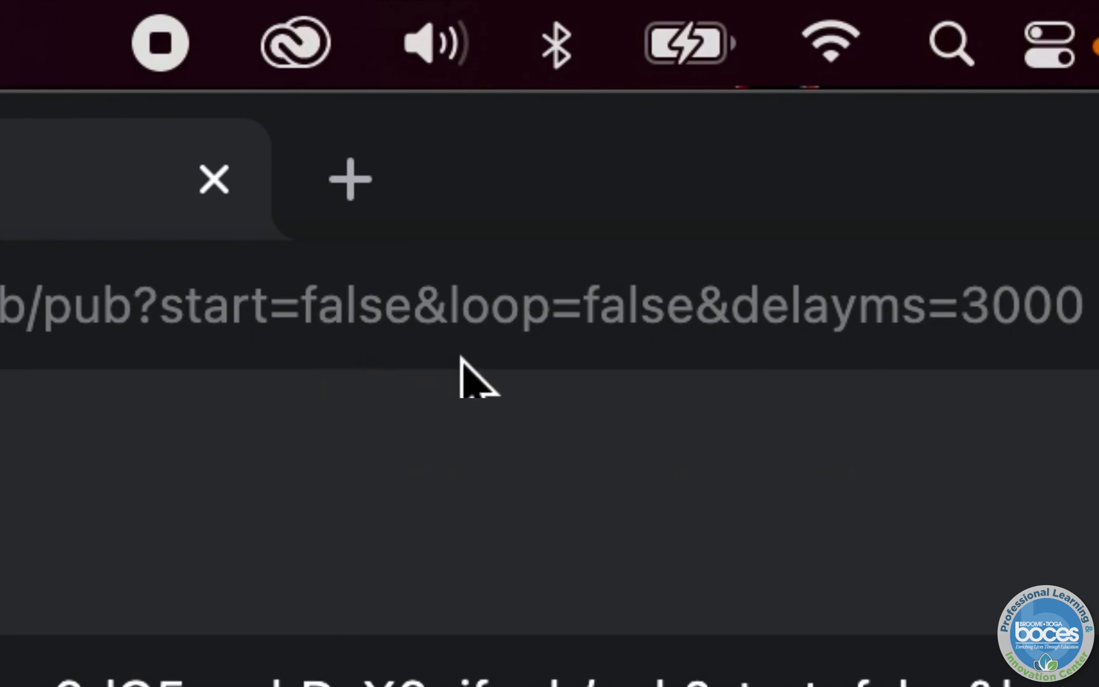
pyautogui.moveTo(574, 351)
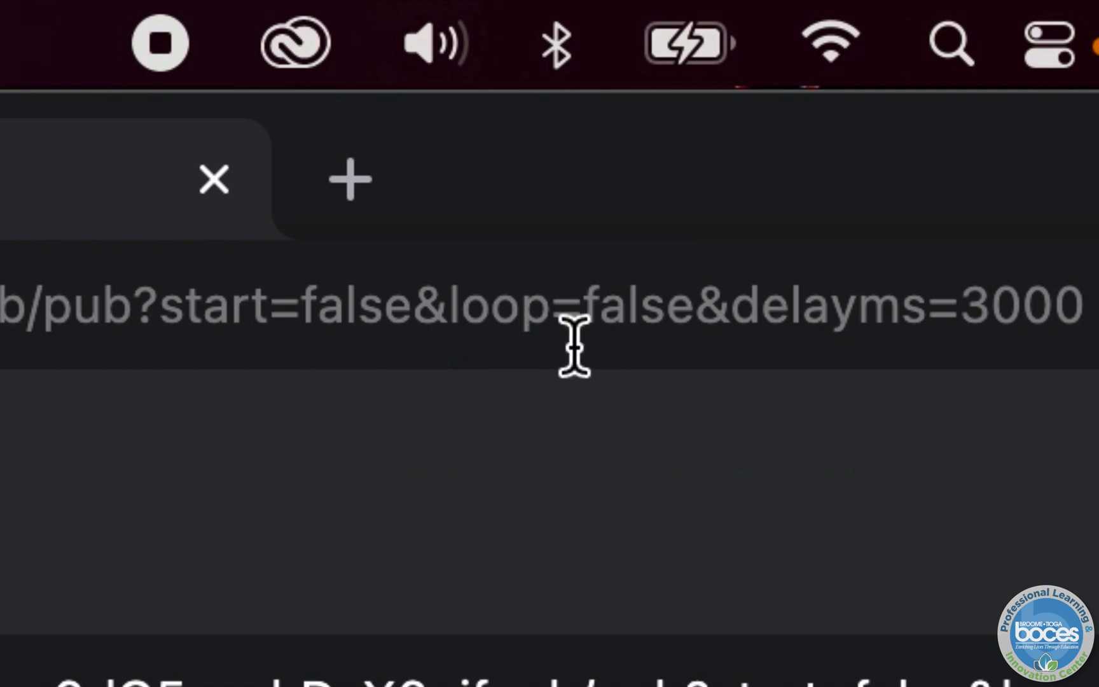
pyautogui.moveTo(616, 354)
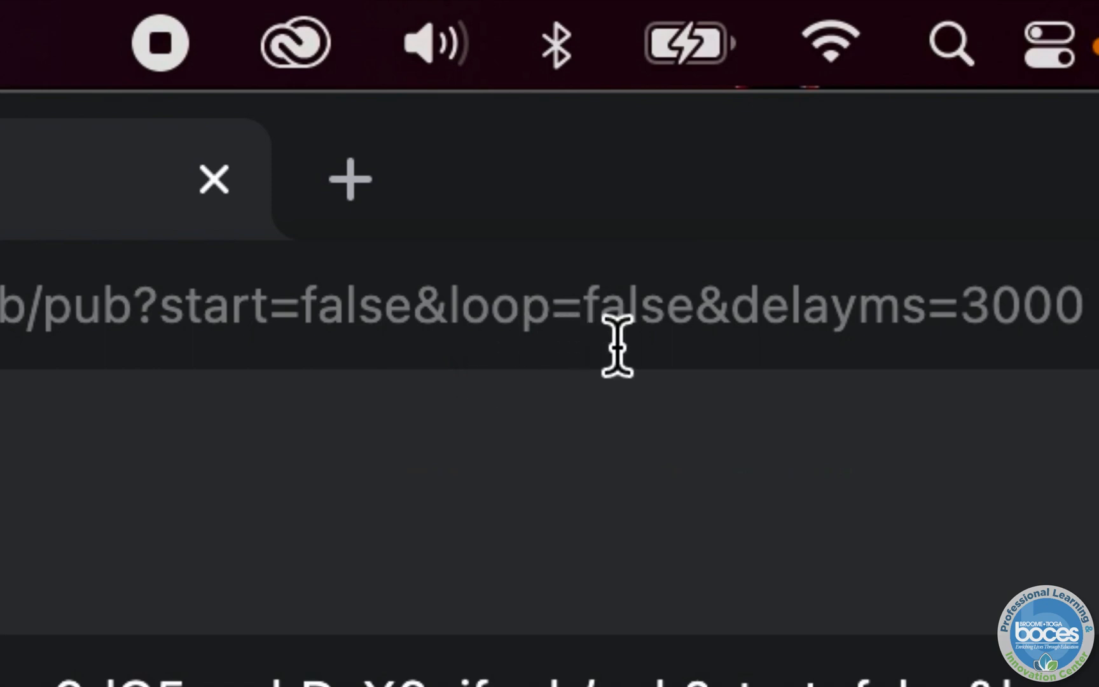
pyautogui.moveTo(848, 603)
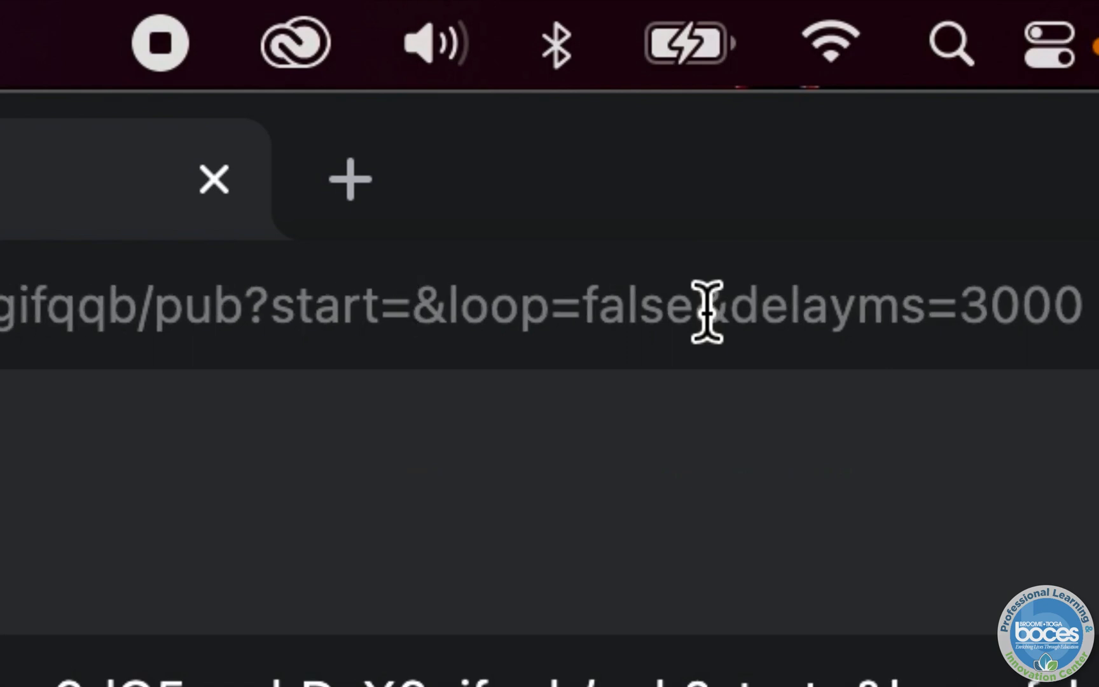
# Set start=true so the published deck auto-plays in incognito, then return to the editor.
pyautogui.write('true')
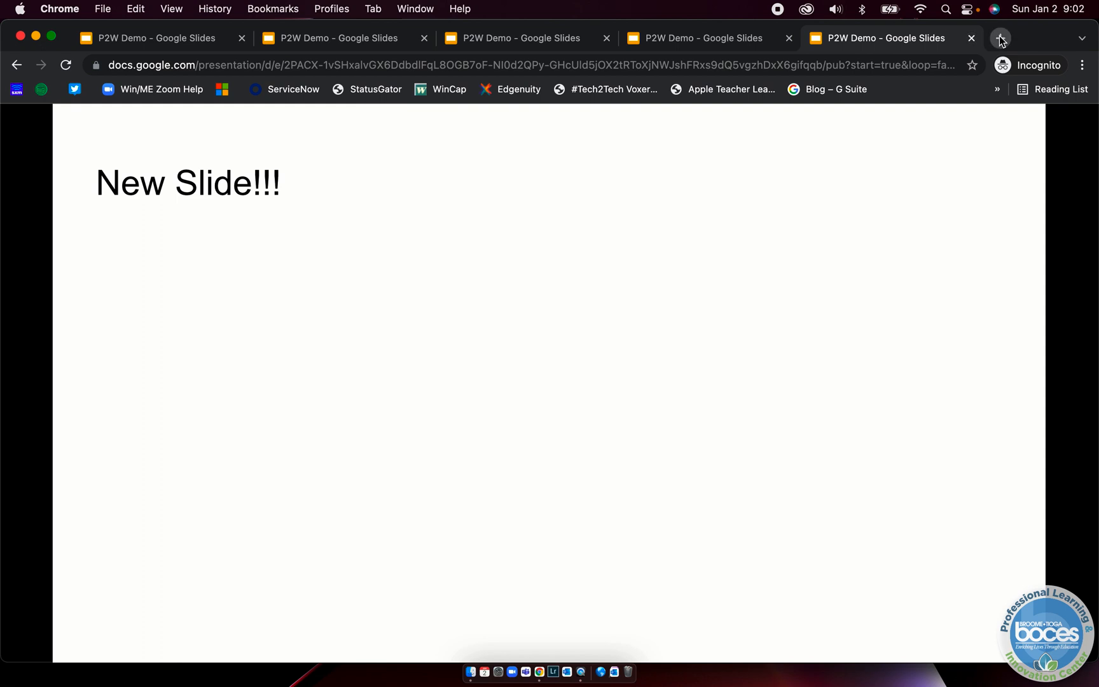
pyautogui.click(1023, 38)
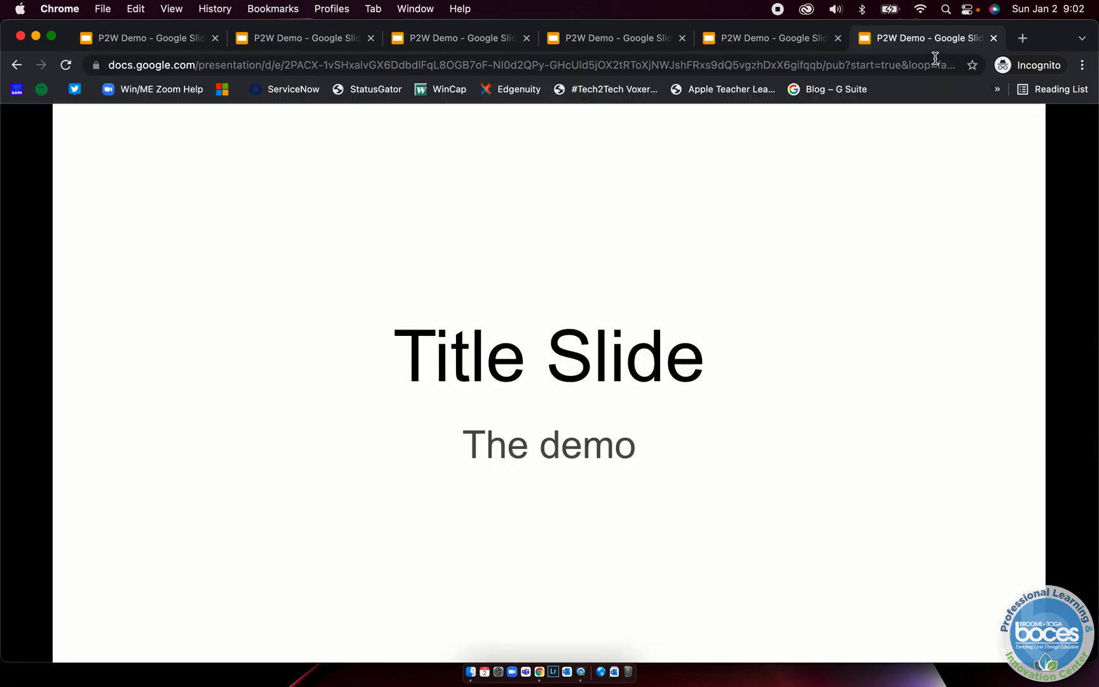
pyautogui.press('Right')
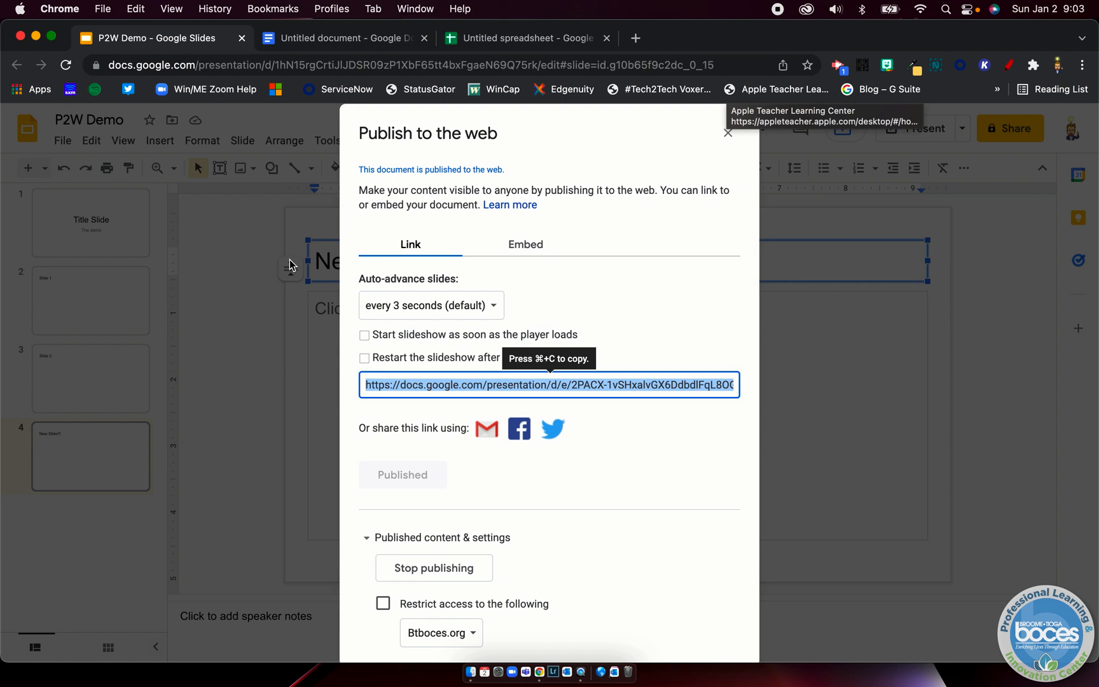
pyautogui.moveTo(634, 410)
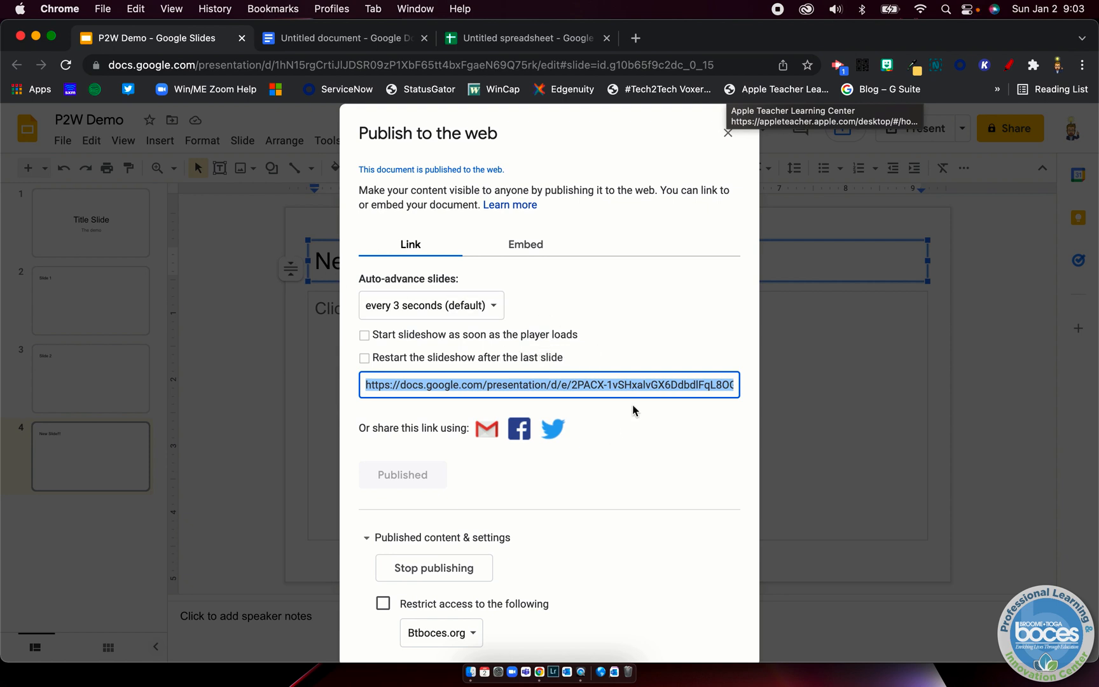
pyautogui.moveTo(763, 130)
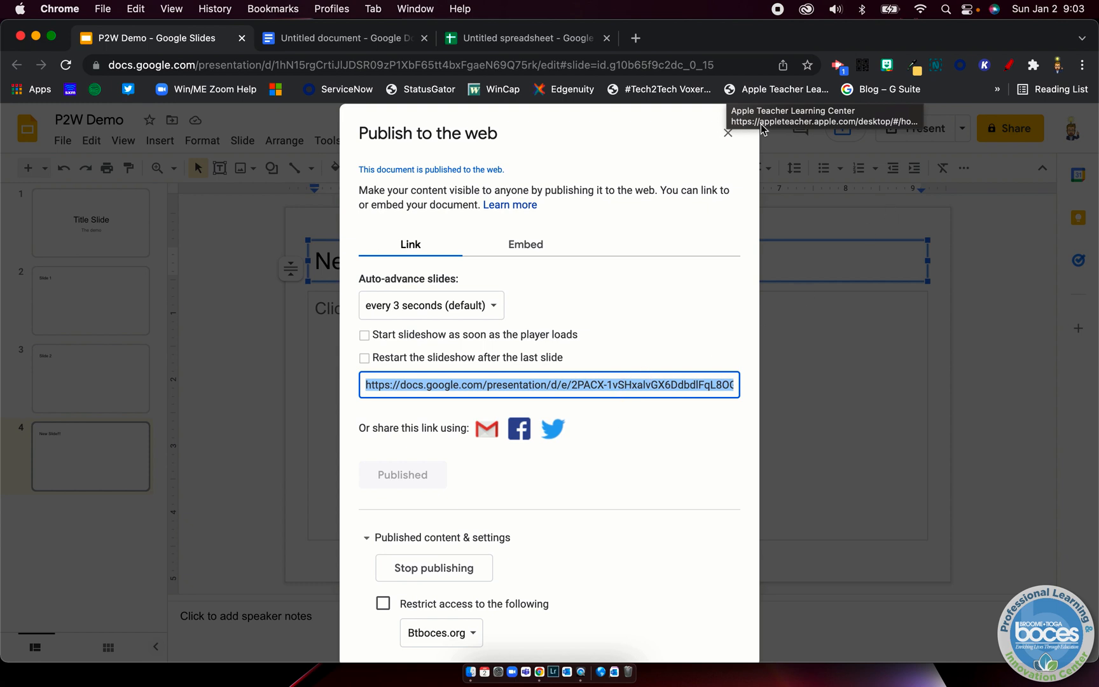
pyautogui.moveTo(607, 299)
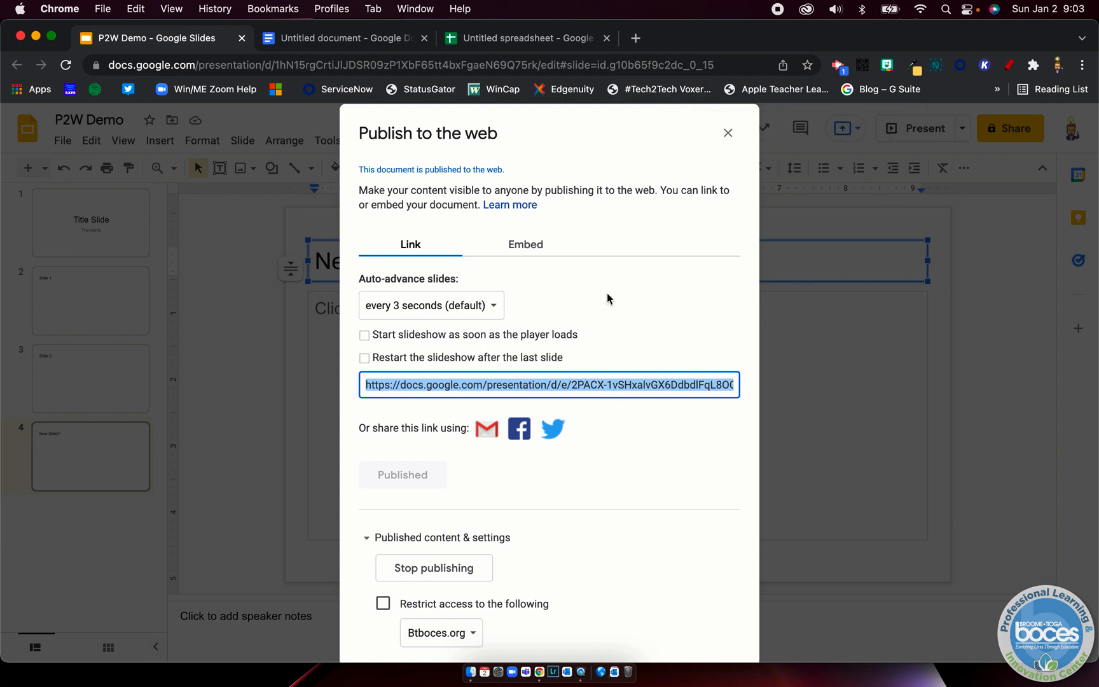